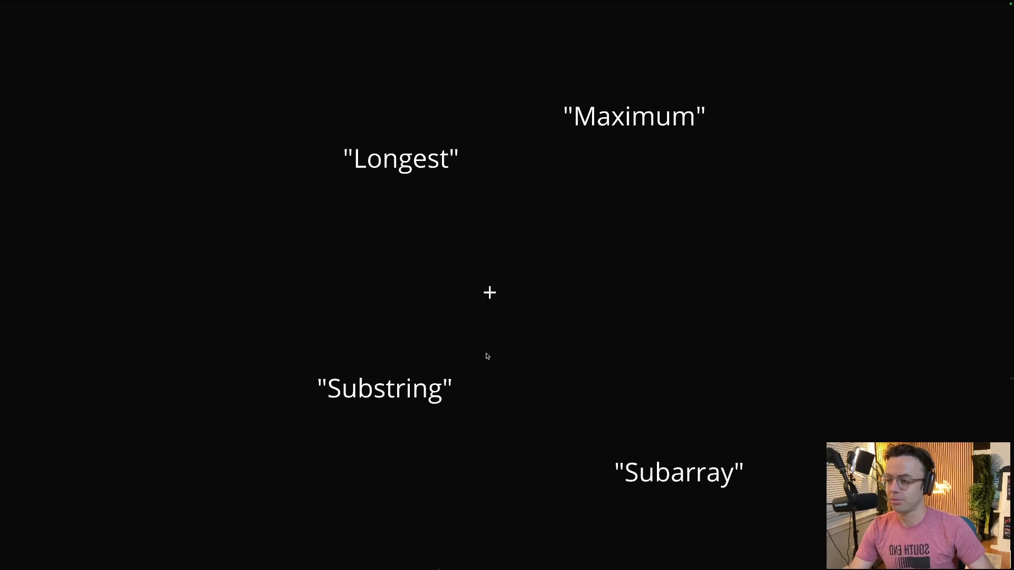
mouse_move(431, 348)
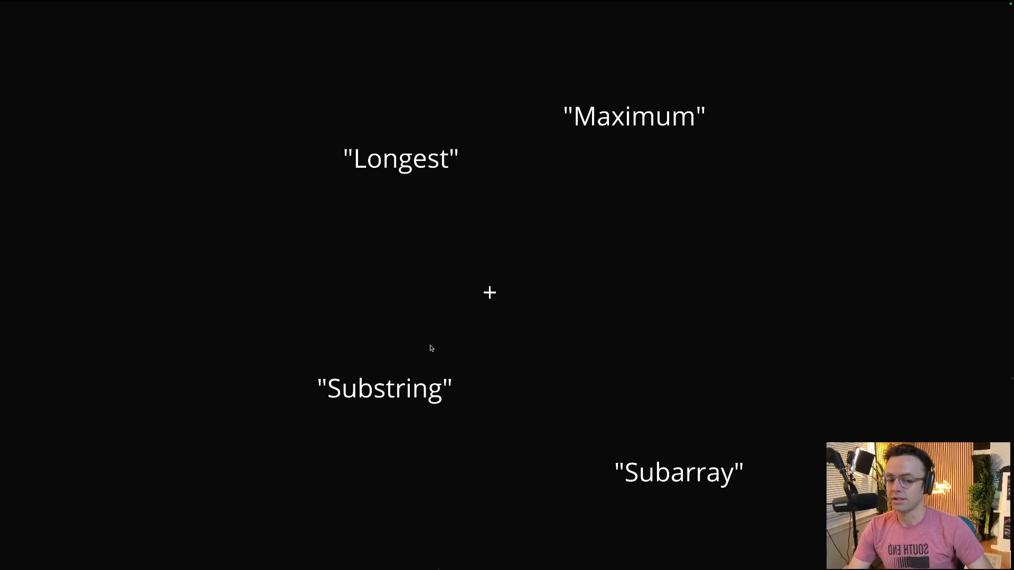
mouse_move(305, 371)
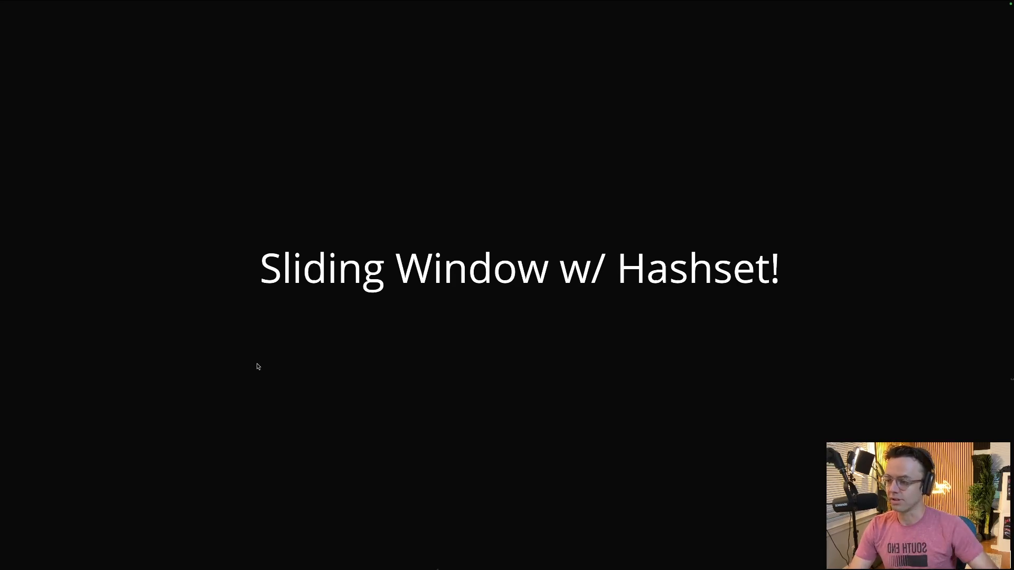
mouse_move(390, 386)
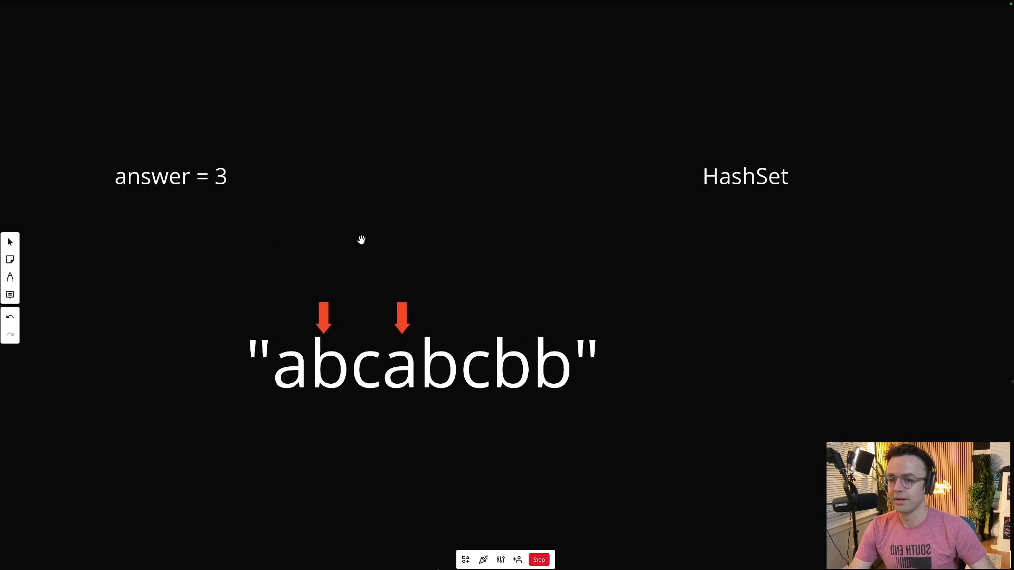
mouse_move(10, 242)
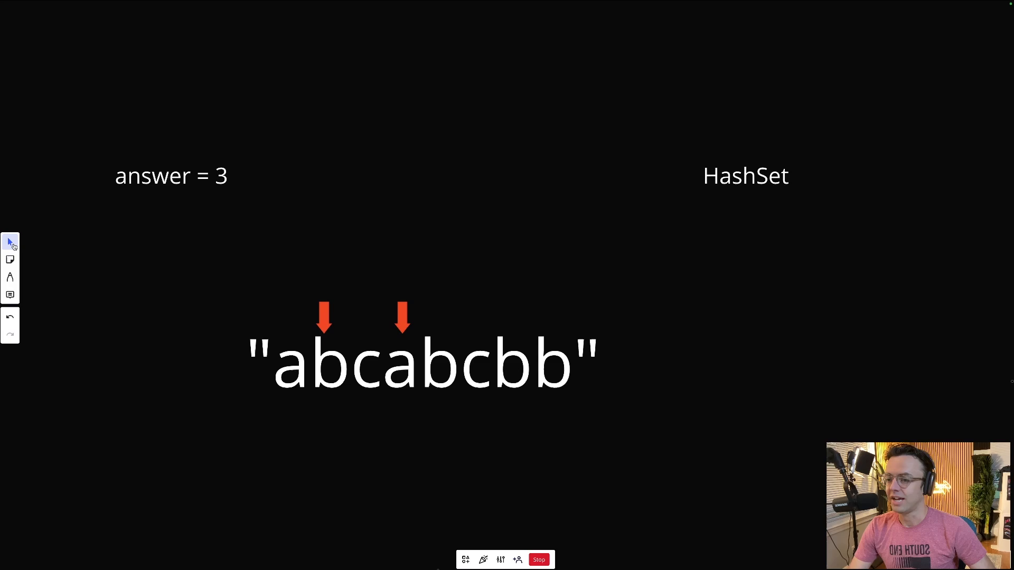
Change the Miro answer label from 3 to 0
double_click(171, 176)
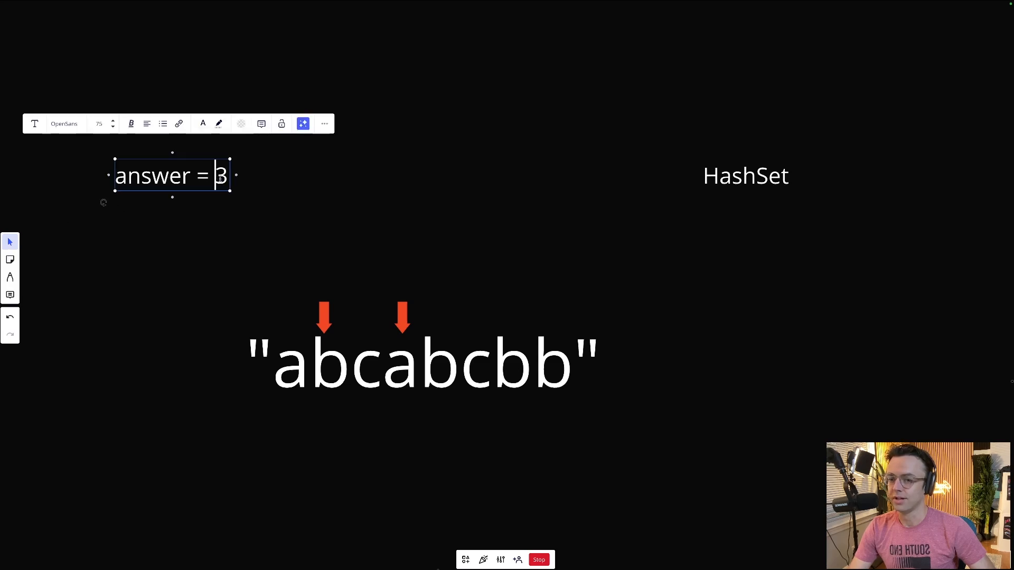
type("0")
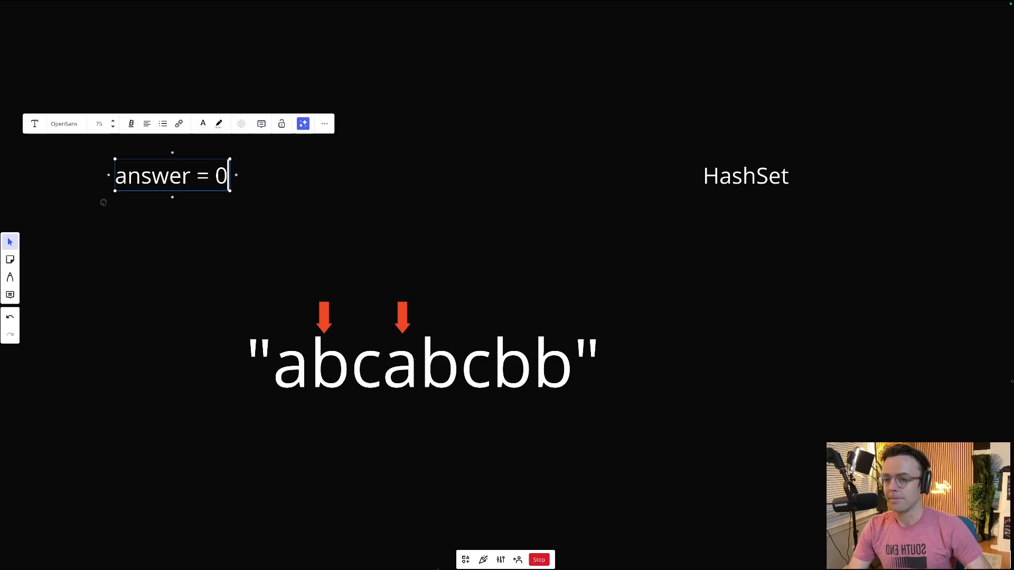
left_click(149, 194)
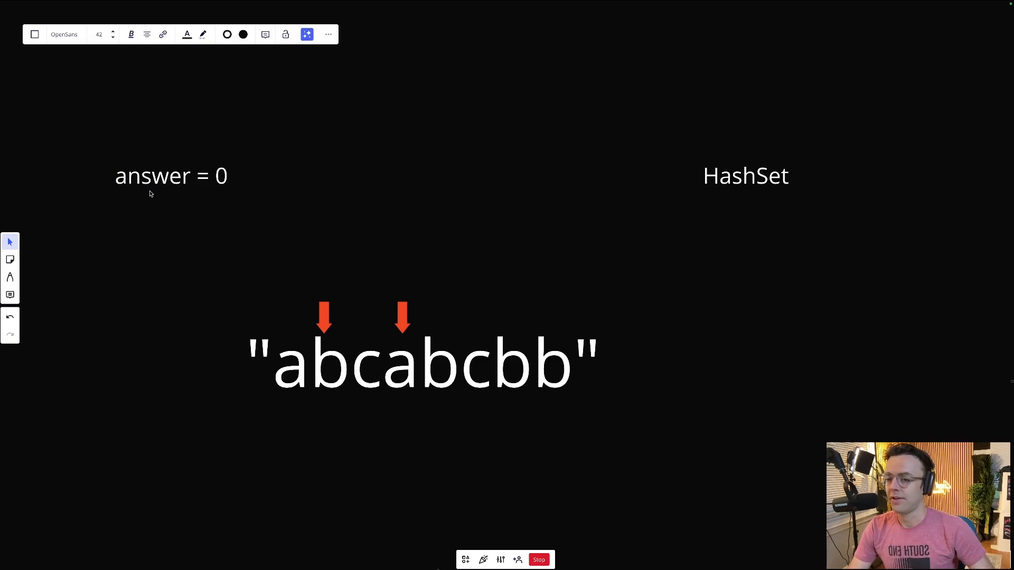
mouse_move(220, 187)
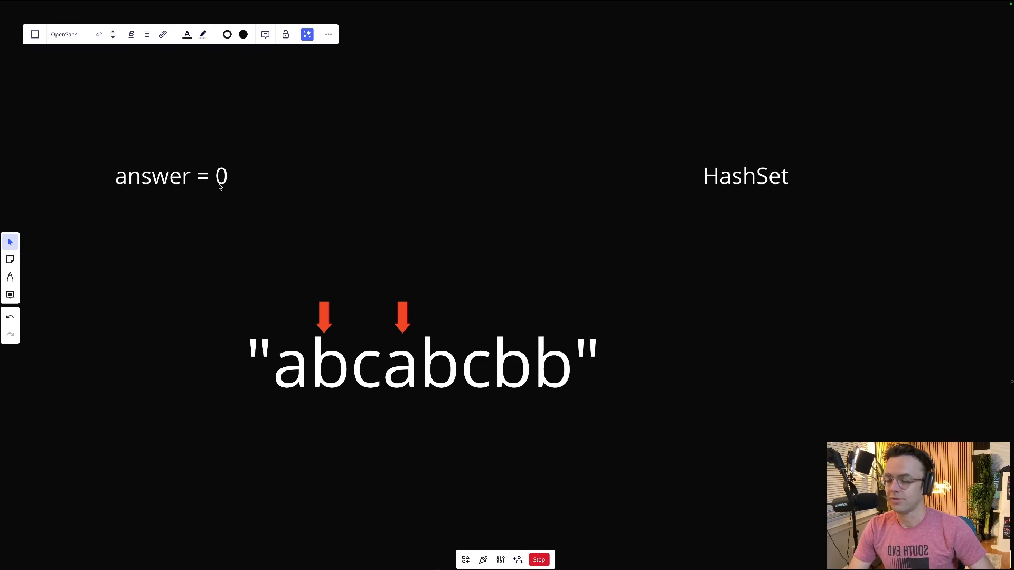
mouse_move(193, 186)
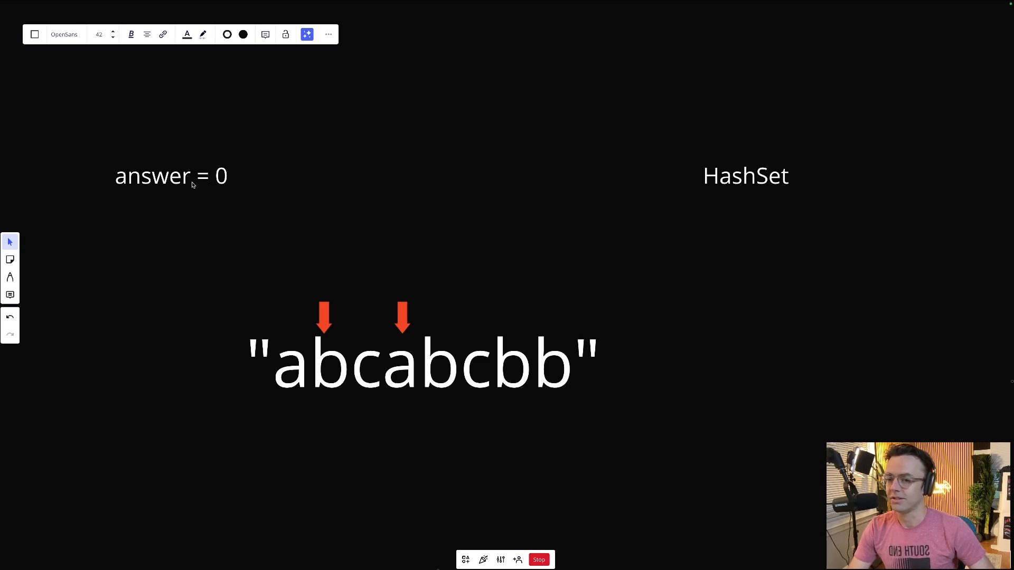
mouse_move(288, 200)
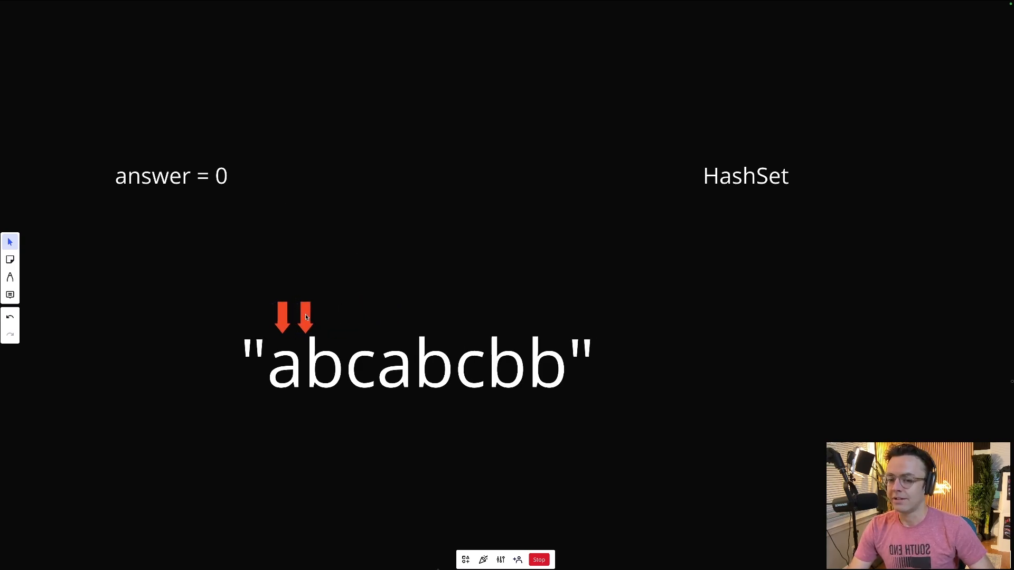
Add a, b and c to the HashSet list and advance the right arrow
left_click(305, 320)
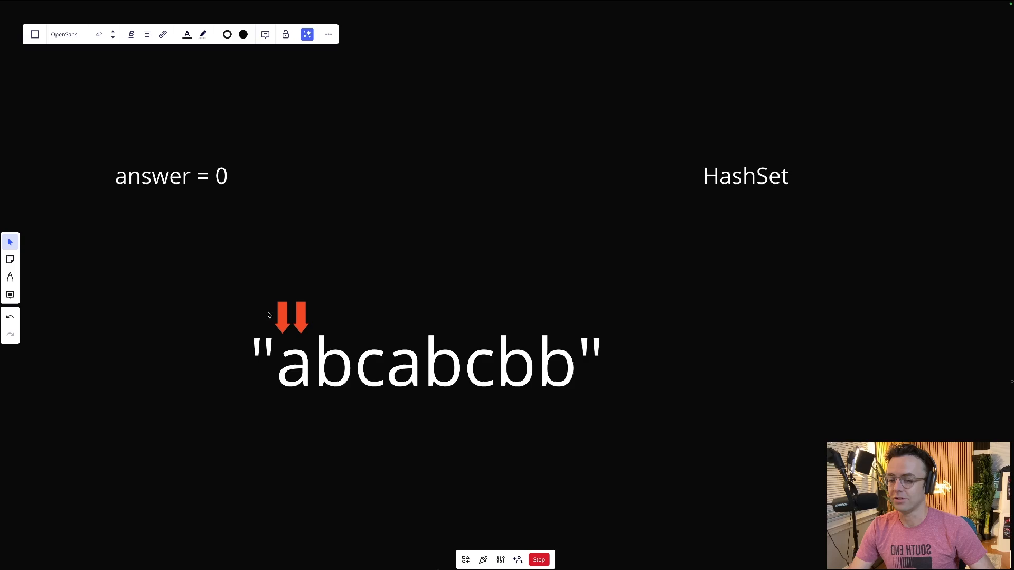
mouse_move(289, 322)
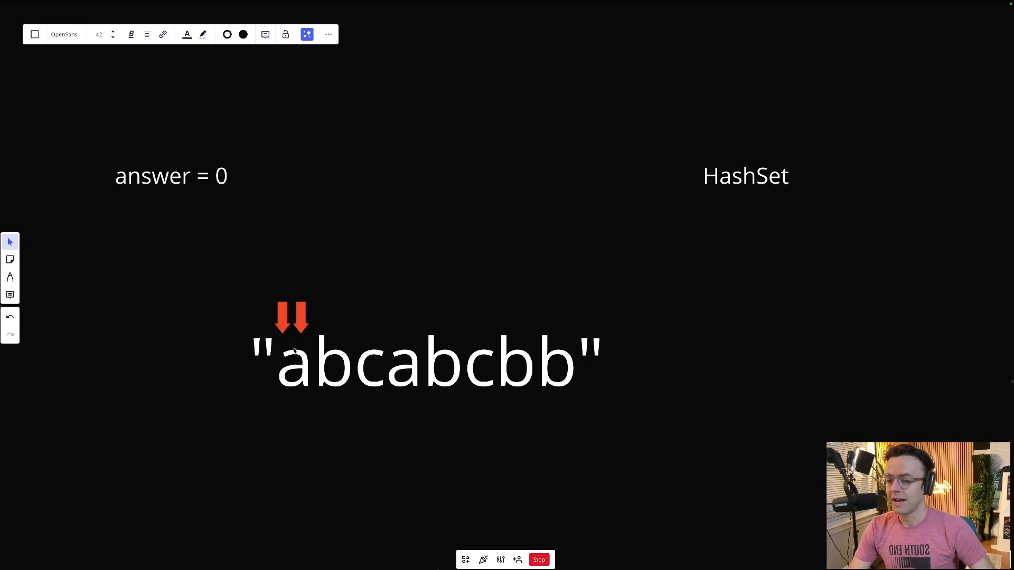
mouse_move(289, 340)
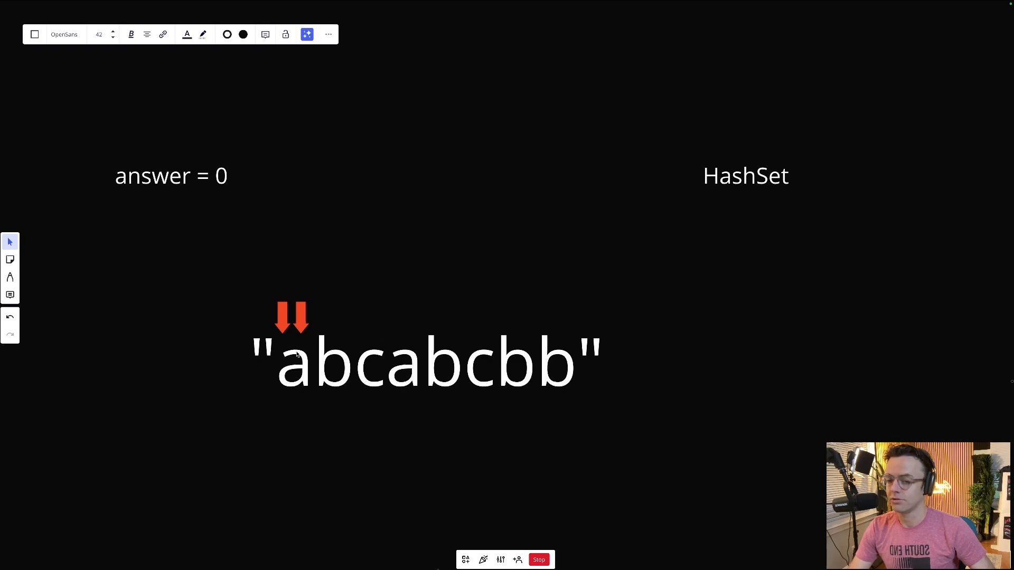
mouse_move(742, 170)
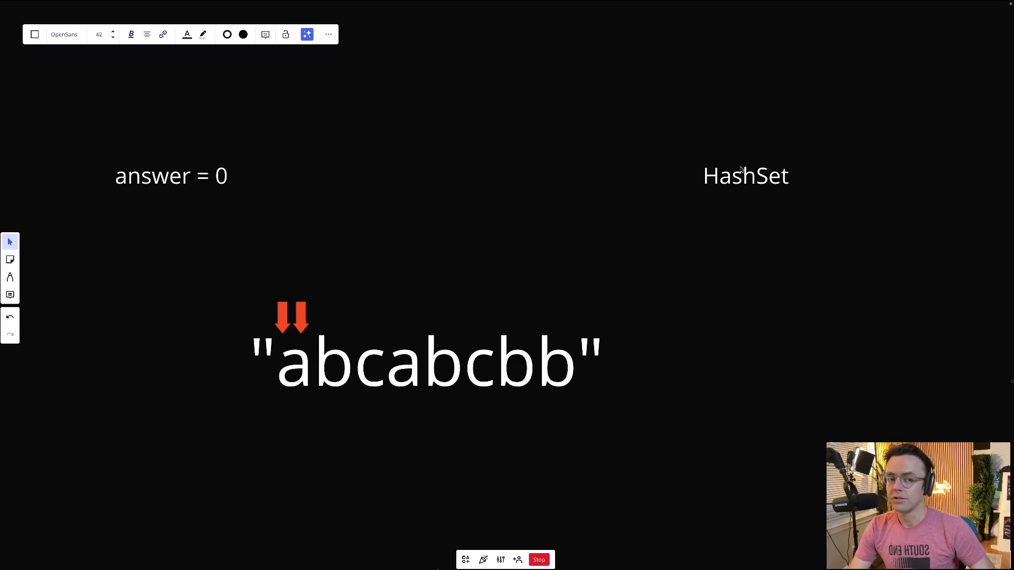
mouse_move(283, 365)
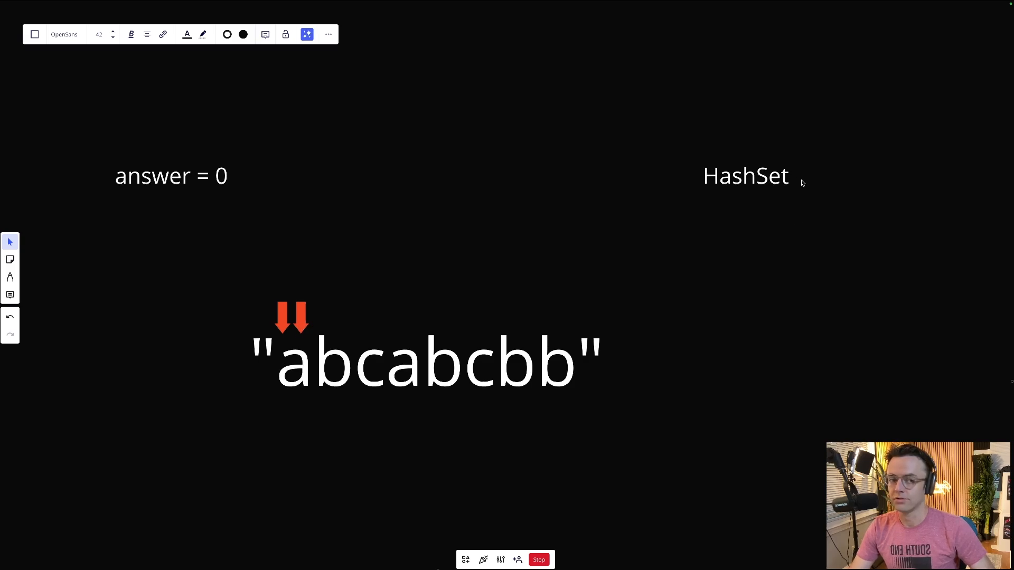
left_click(746, 176)
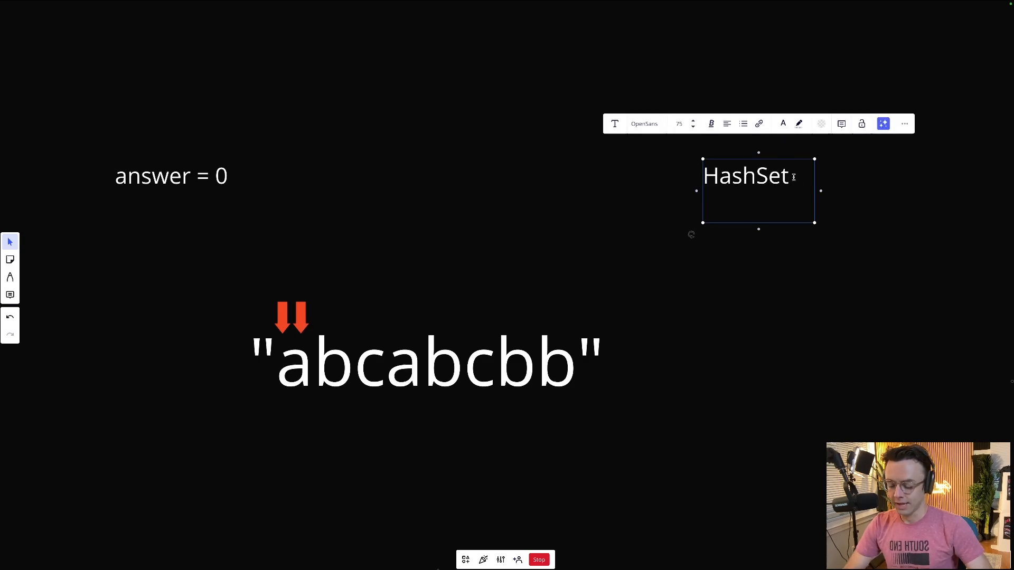
type("a")
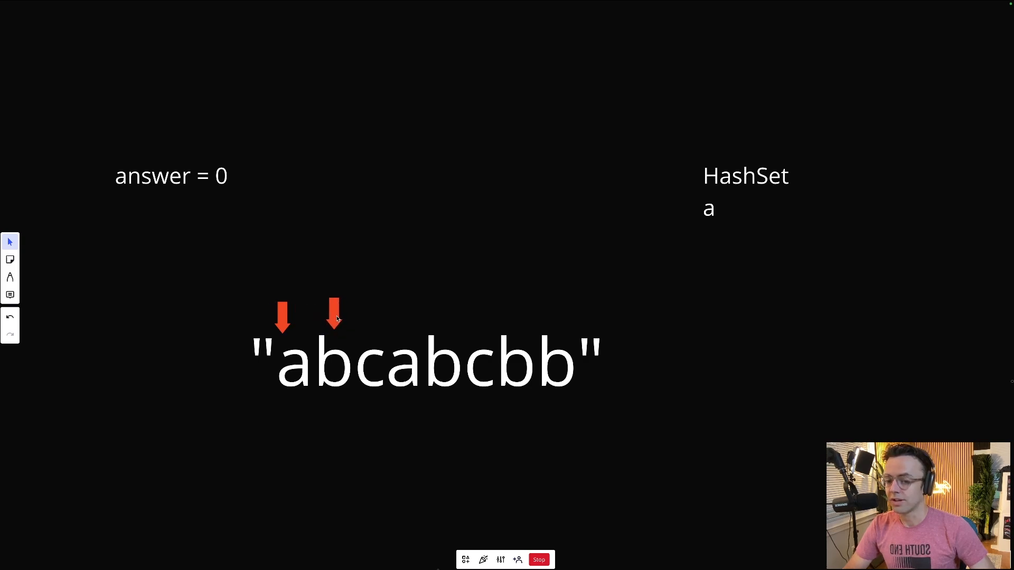
left_click(745, 190)
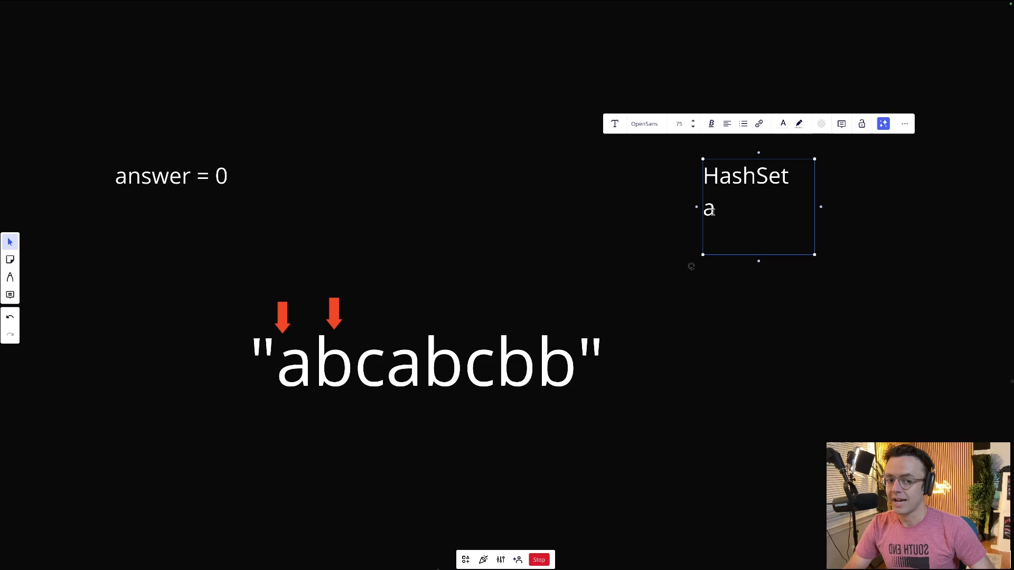
mouse_move(683, 221)
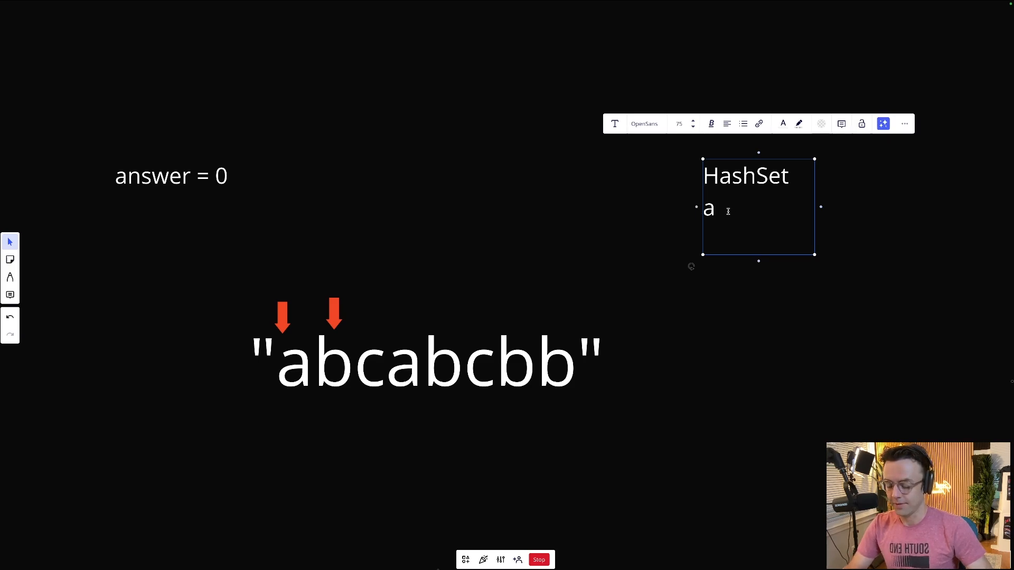
type("b")
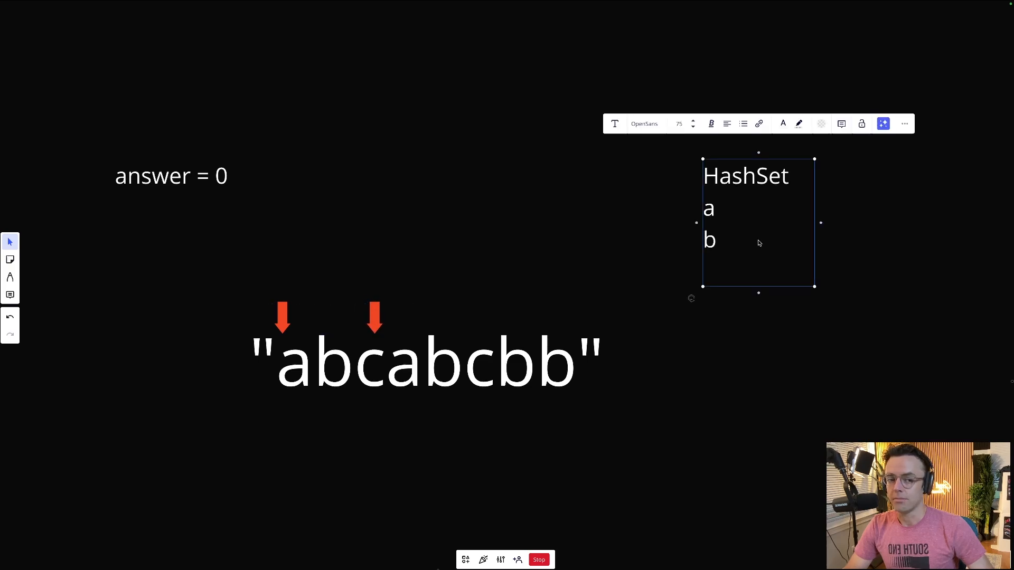
left_click(717, 239)
type("c")
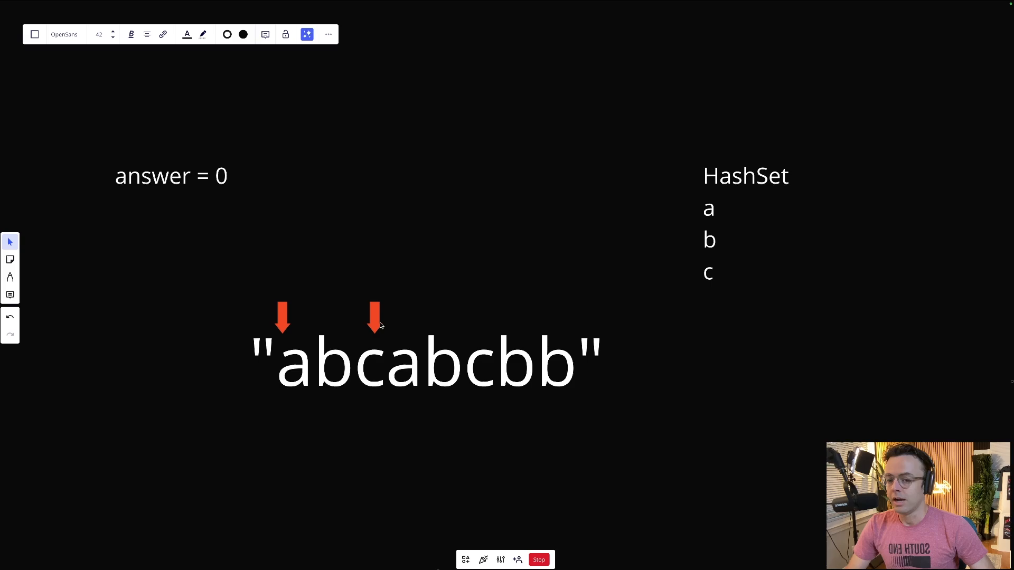
mouse_move(378, 324)
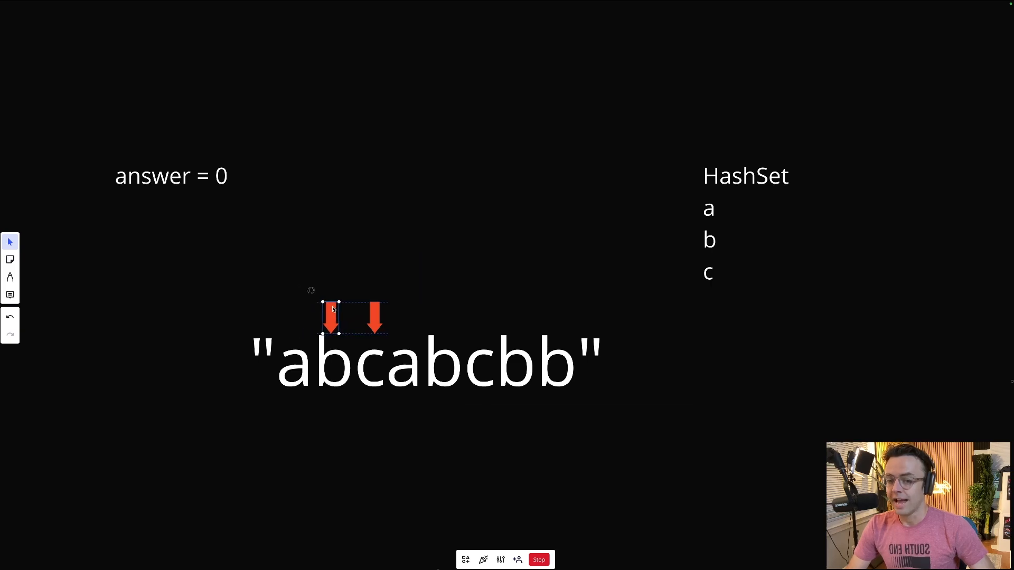
Move the left arrow onto b, update the HashSet to b, c, a, and select the answer label
left_click(330, 317)
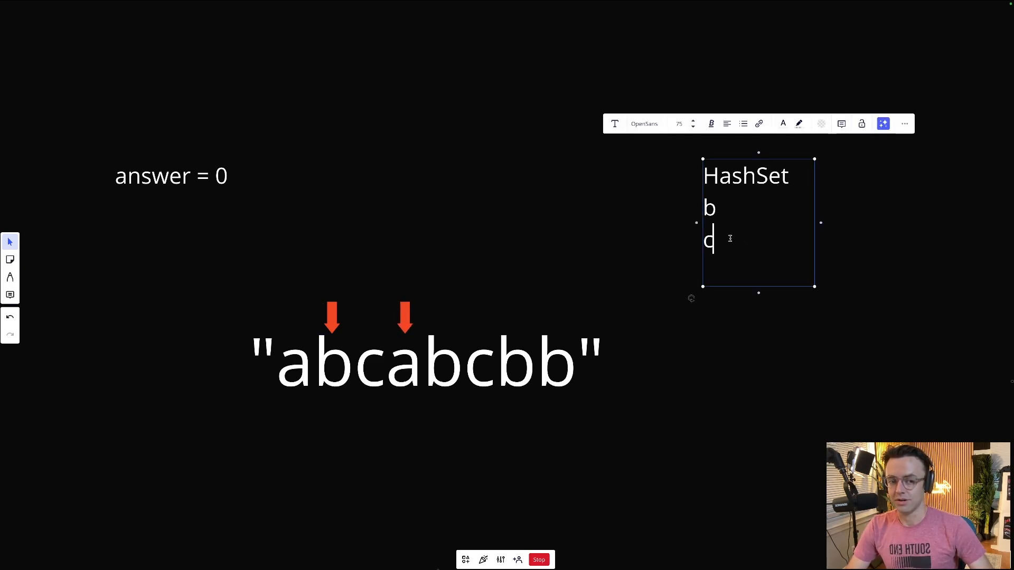
type("a")
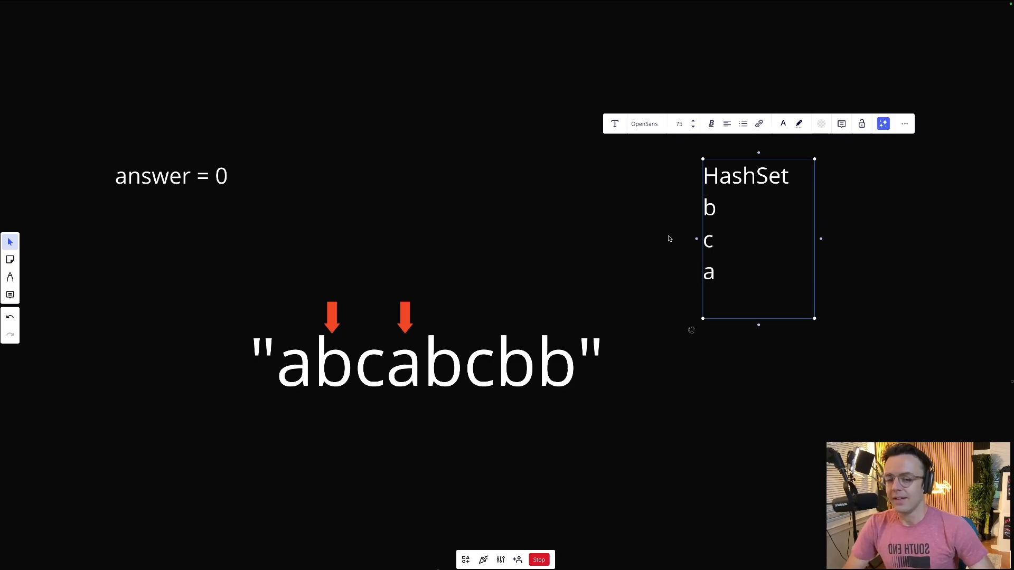
left_click(171, 175)
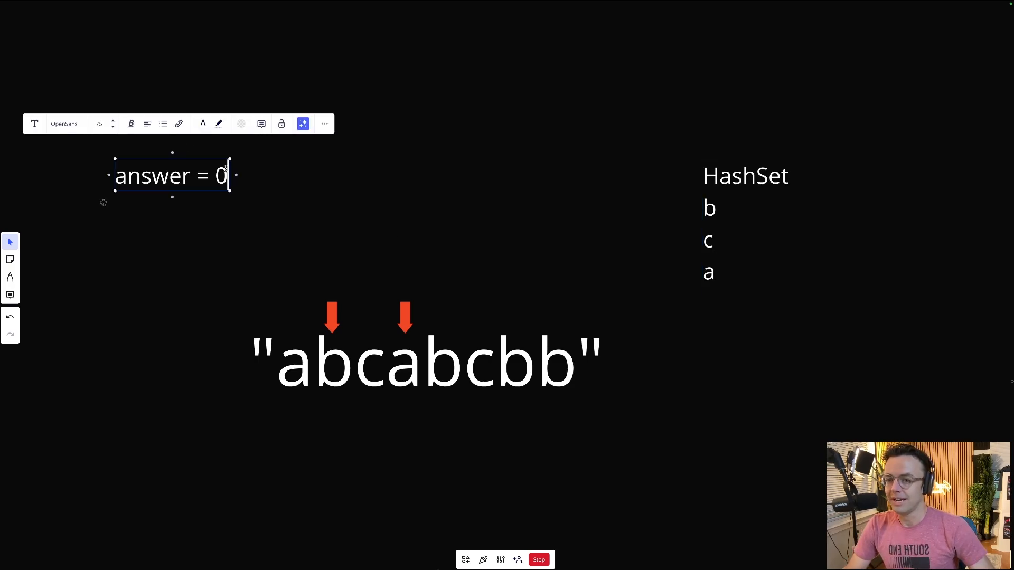
mouse_move(414, 316)
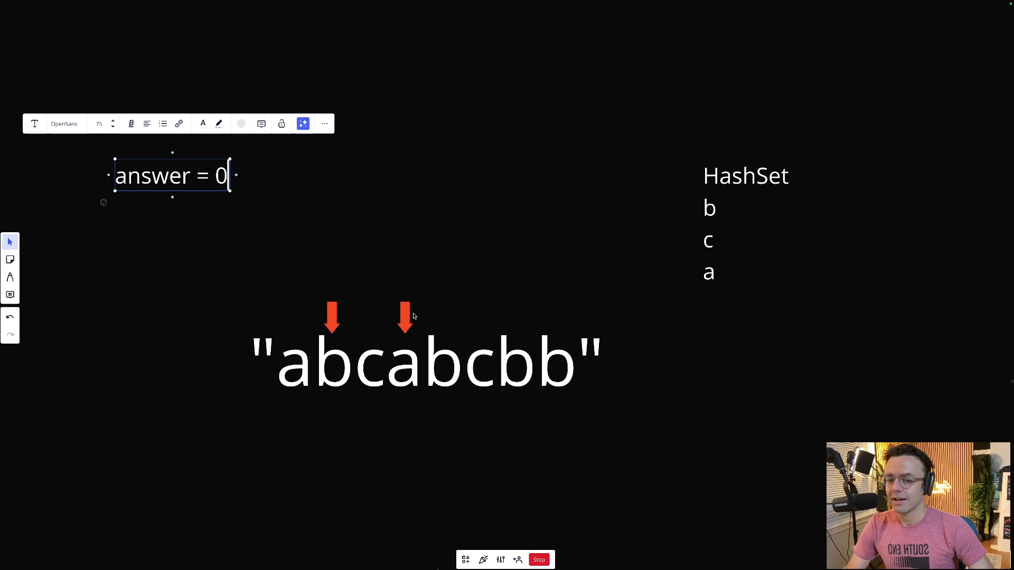
mouse_move(304, 288)
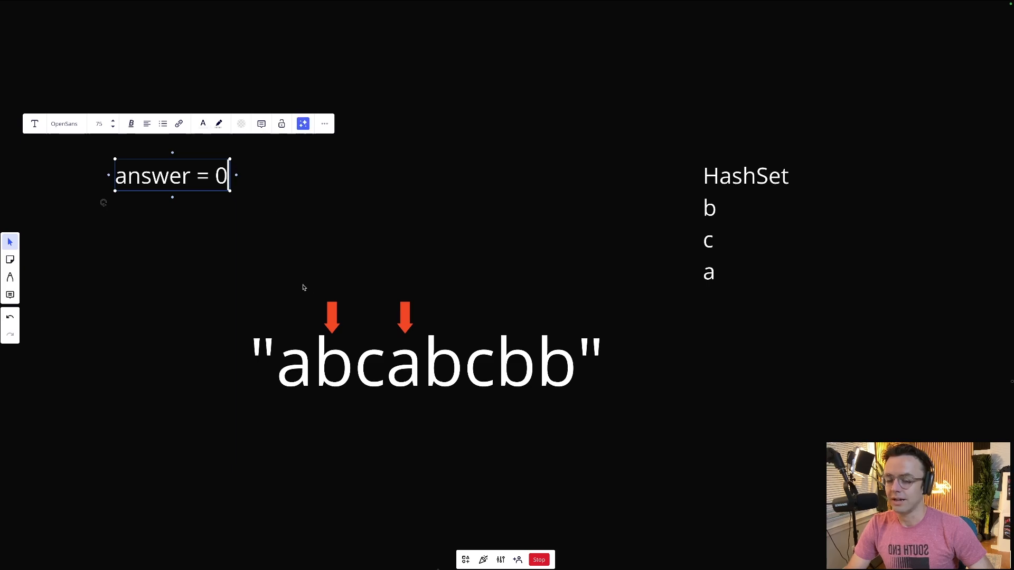
mouse_move(213, 208)
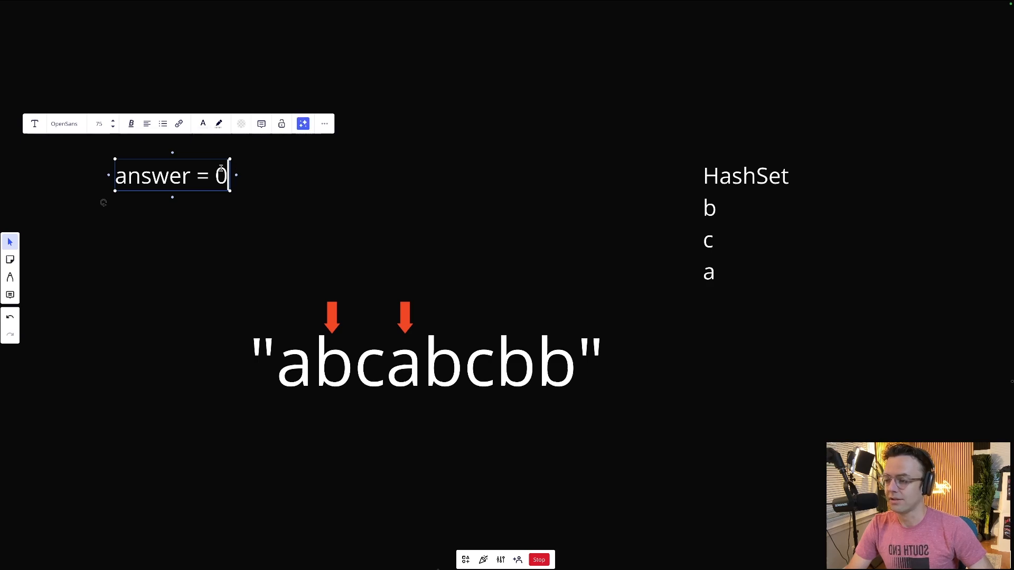
mouse_move(326, 248)
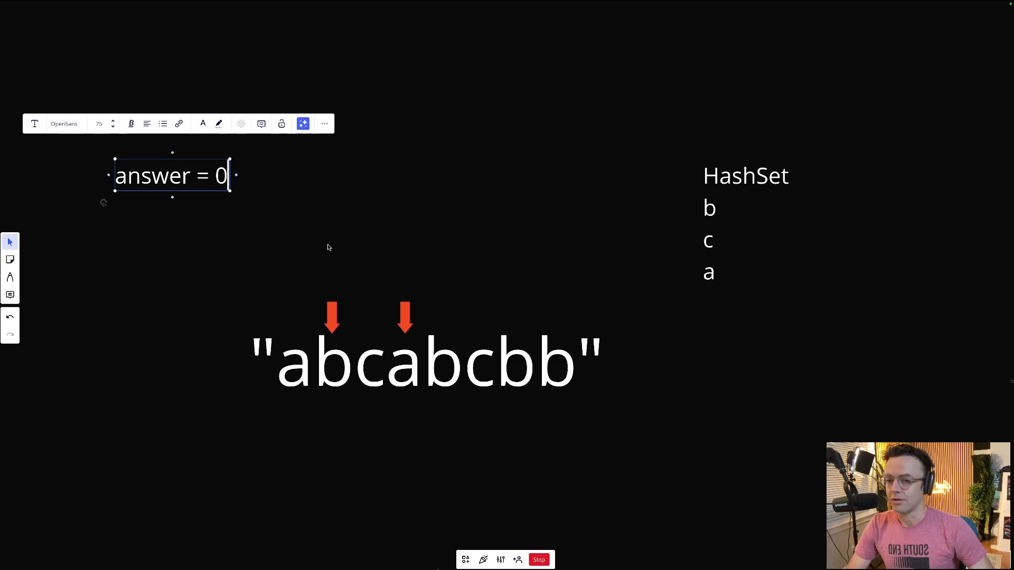
Replace the answer value 0 with 3, then reselect the right arrow and answer label
key("Backspace")
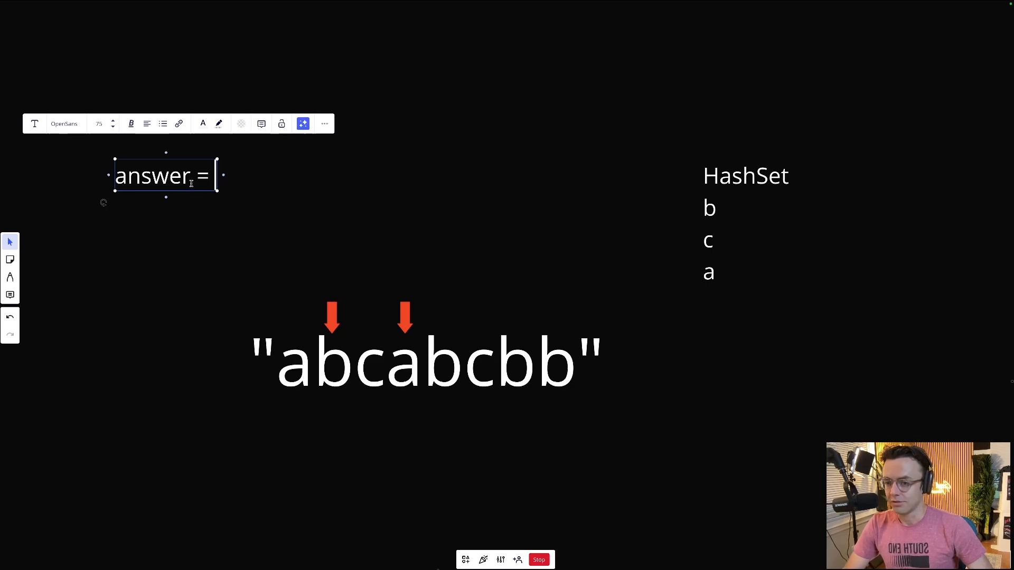
type("3")
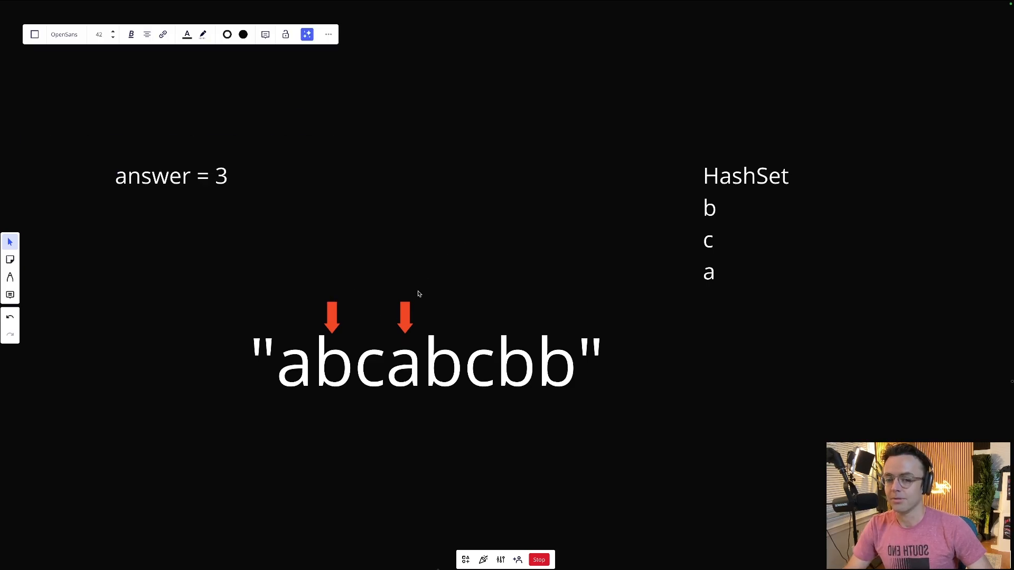
left_click(404, 317)
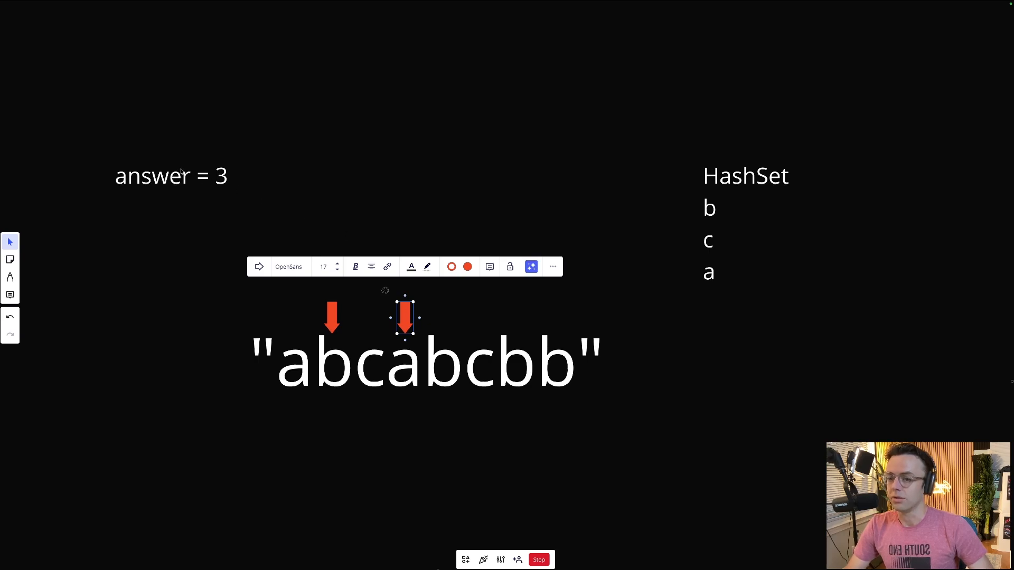
left_click(171, 176)
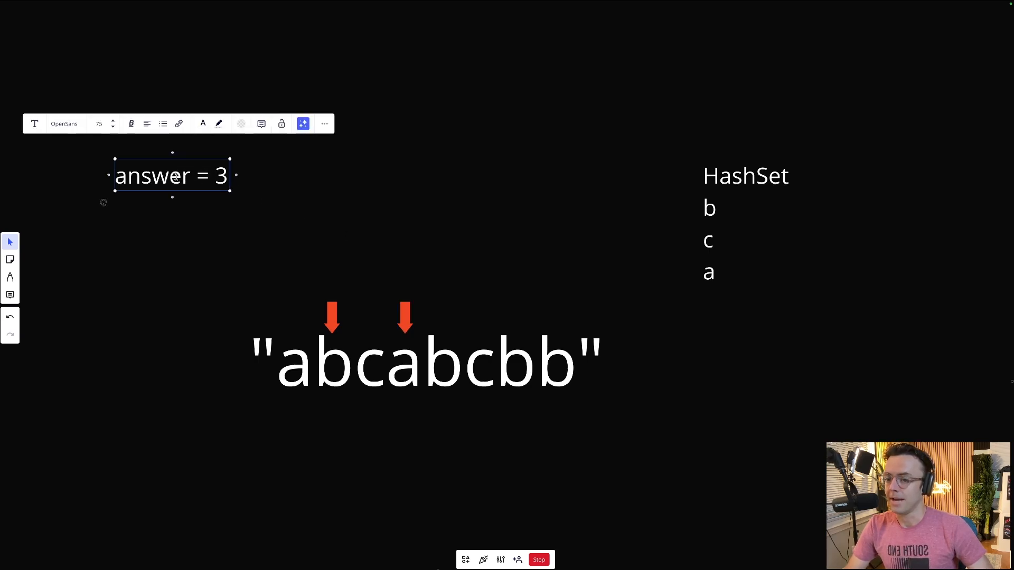
left_click(275, 259)
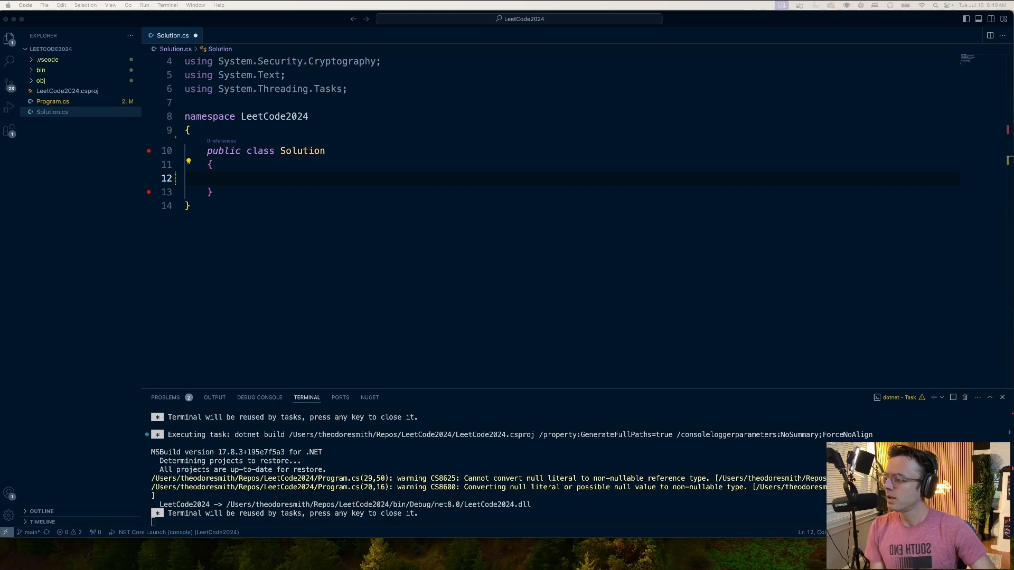
mouse_move(257, 167)
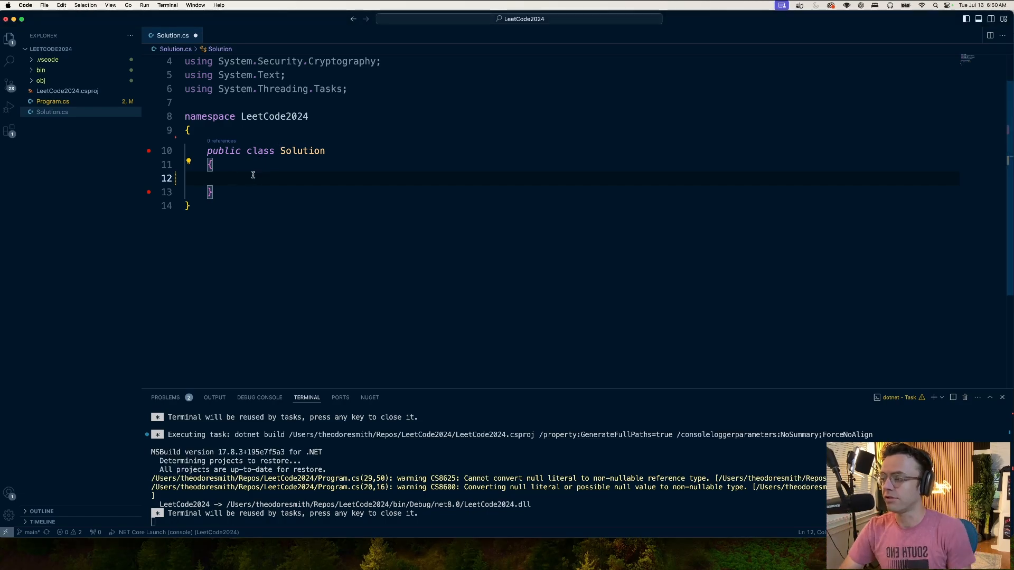
Declare public int LengthOfLongestSubstring(string s) inside the Solution class
type("public int")
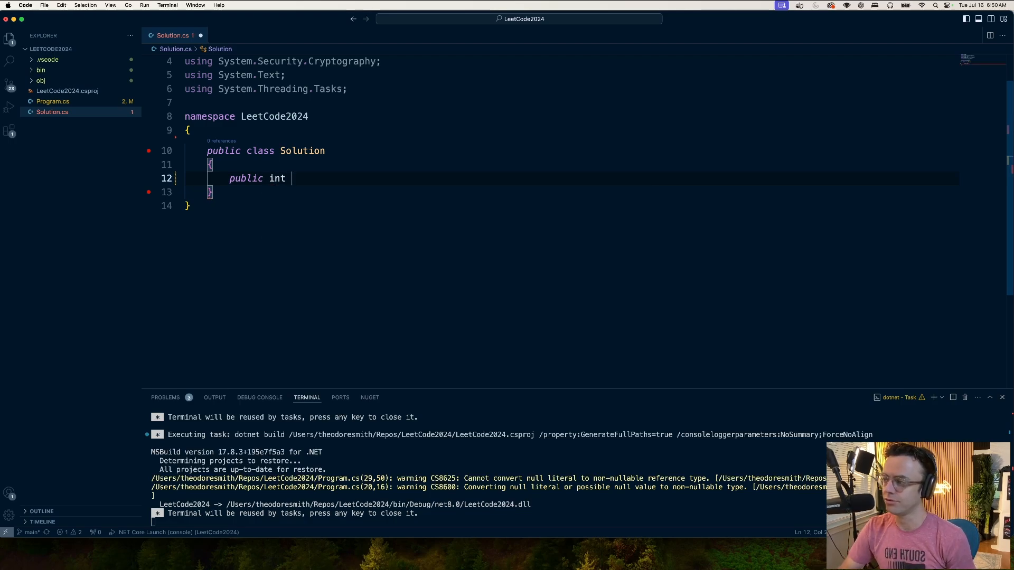
type("Len")
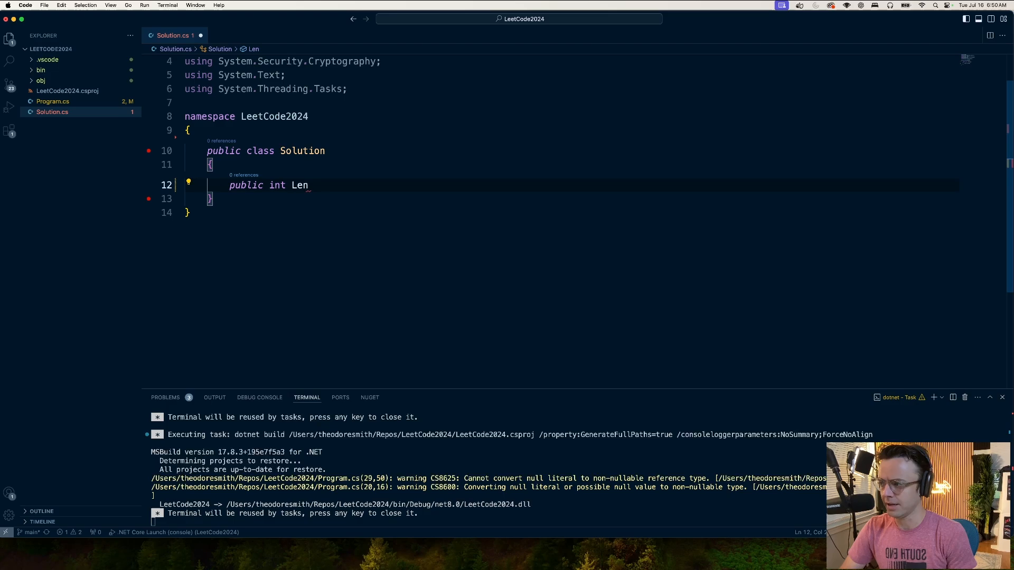
type("gth")
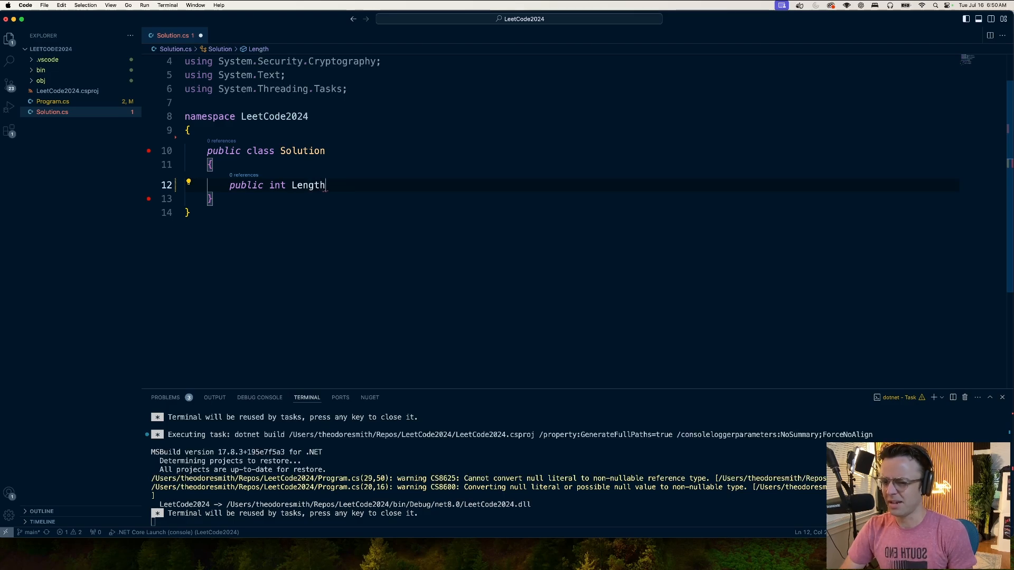
type("OfL")
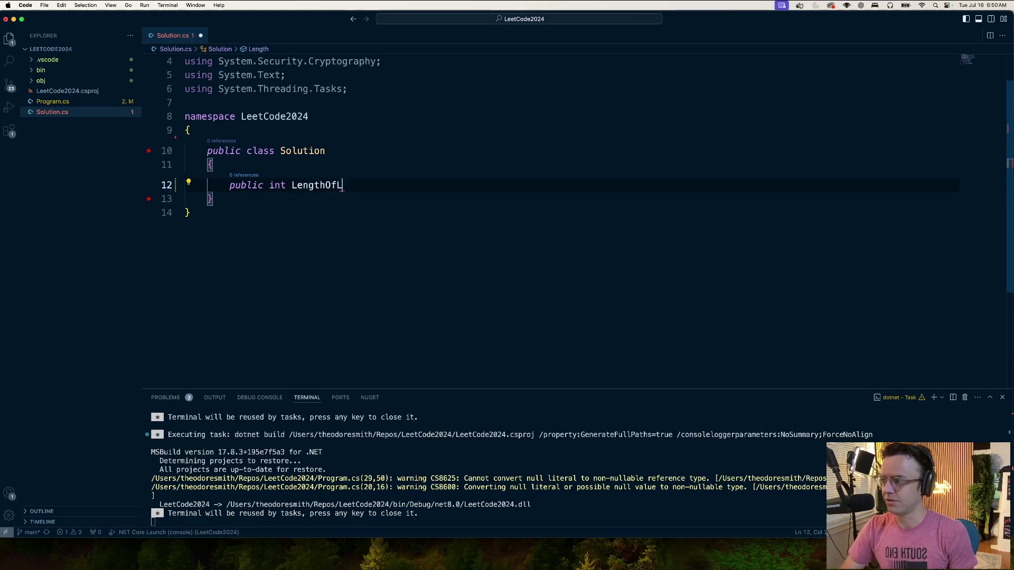
type("ong")
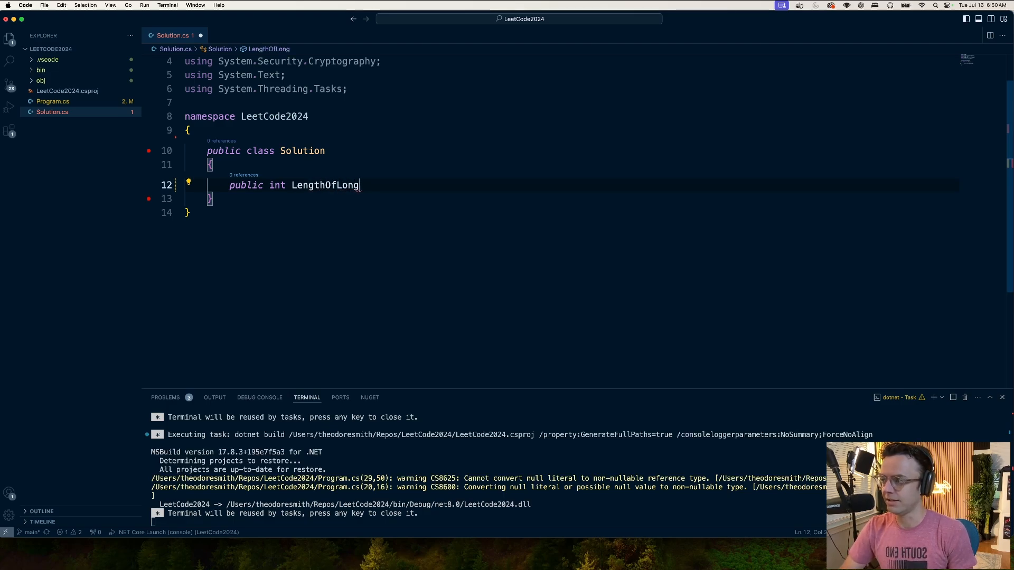
type("e")
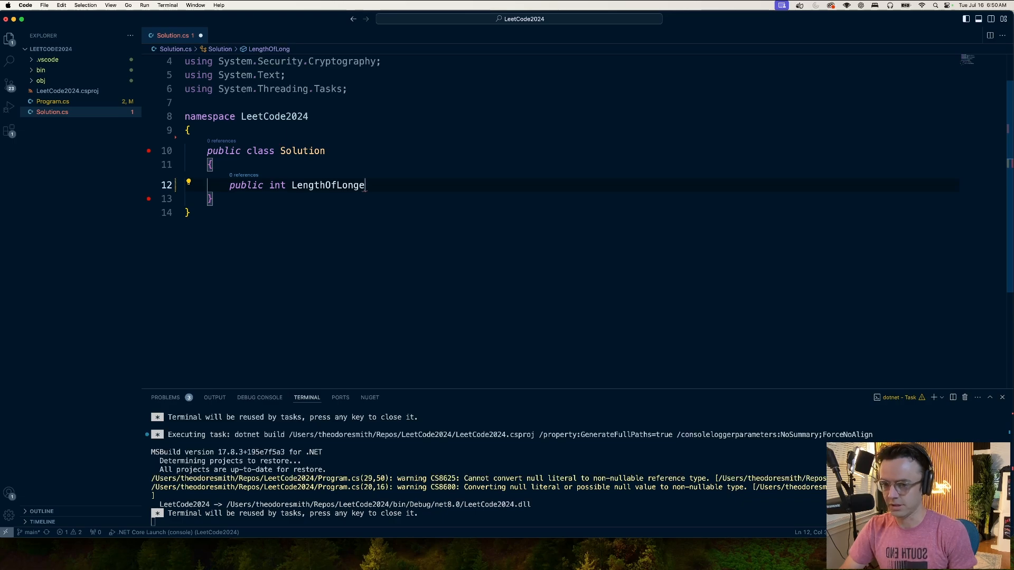
type("stS")
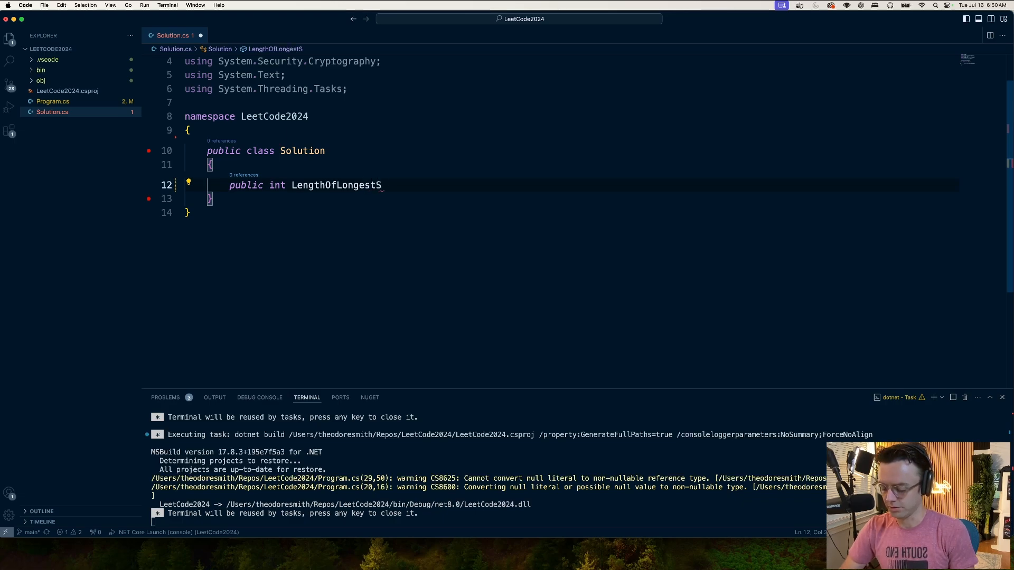
type("ubstring")
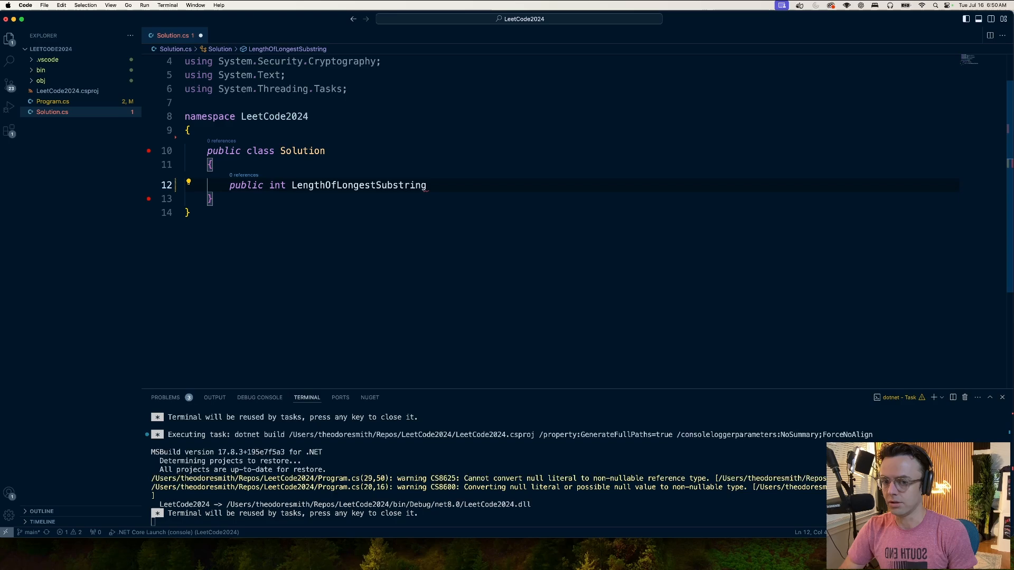
type("(string s")
type("{")
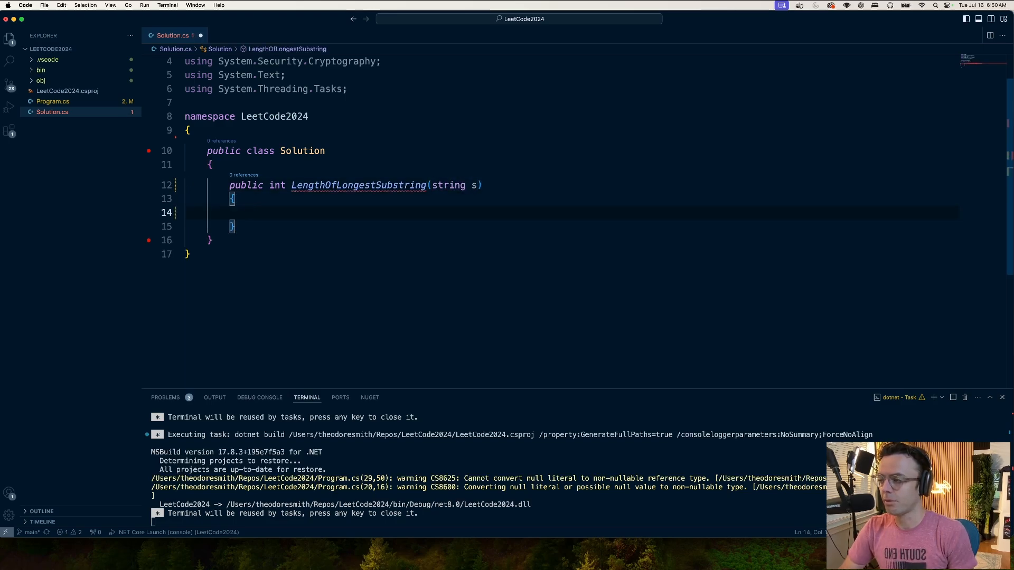
Initialise int variables left, right and maxLength to 0
type("int le")
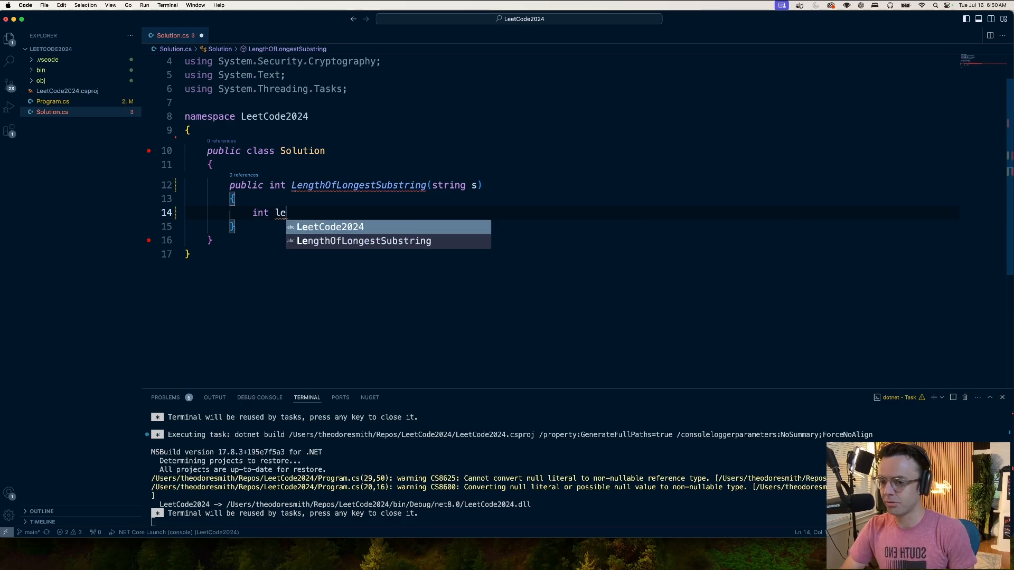
type("ft = 0")
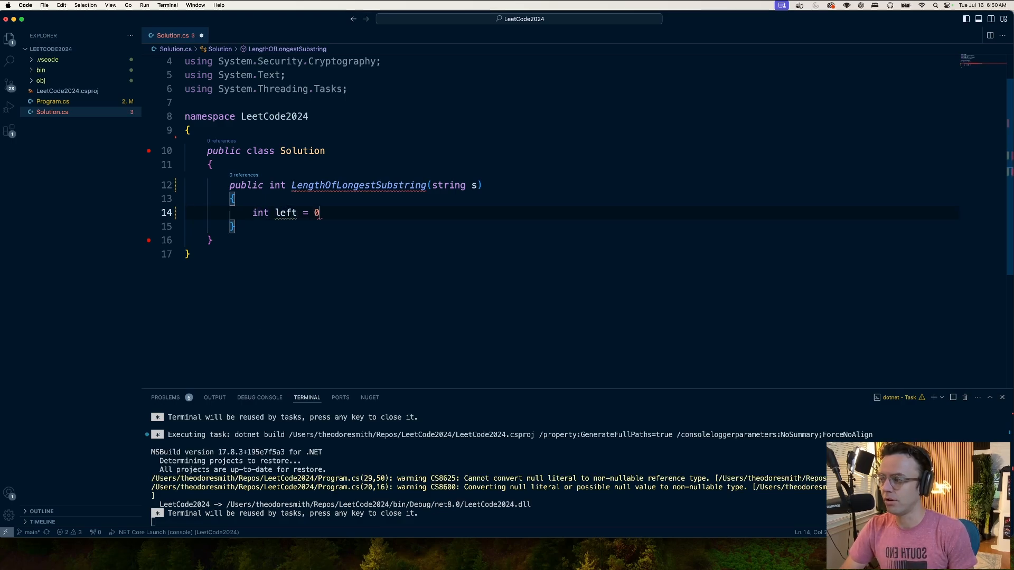
type(";")
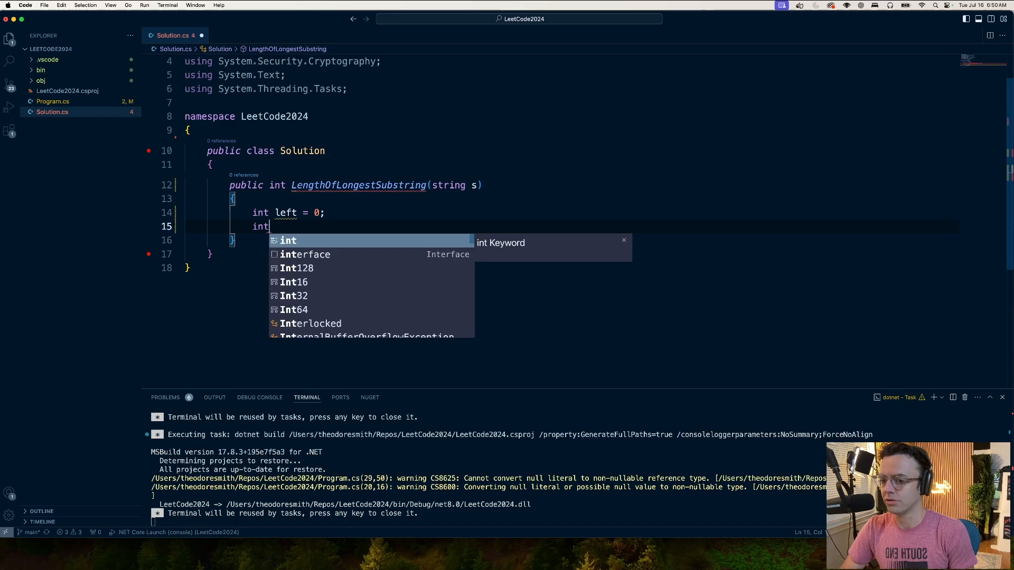
type("right =")
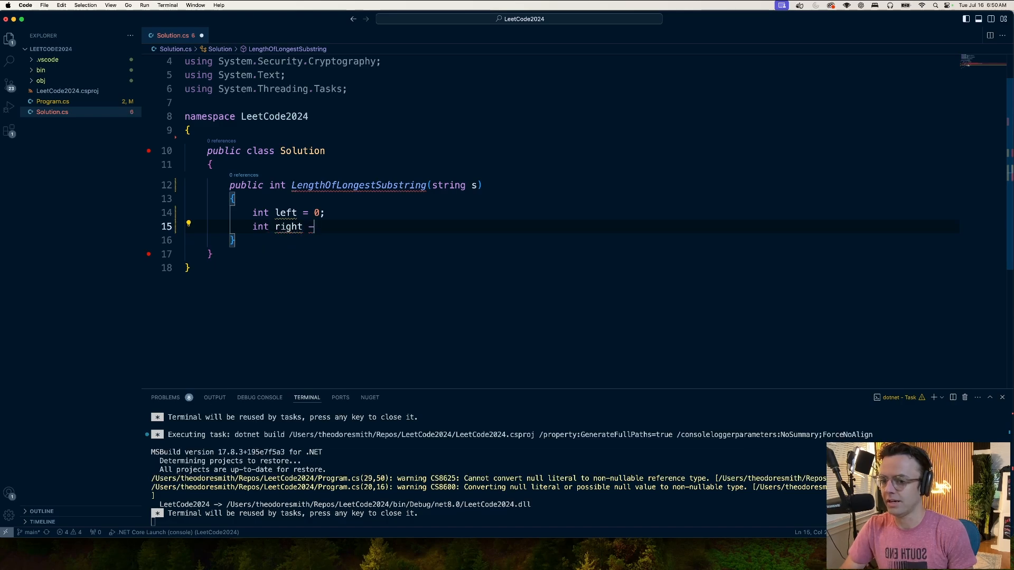
type("= 0;")
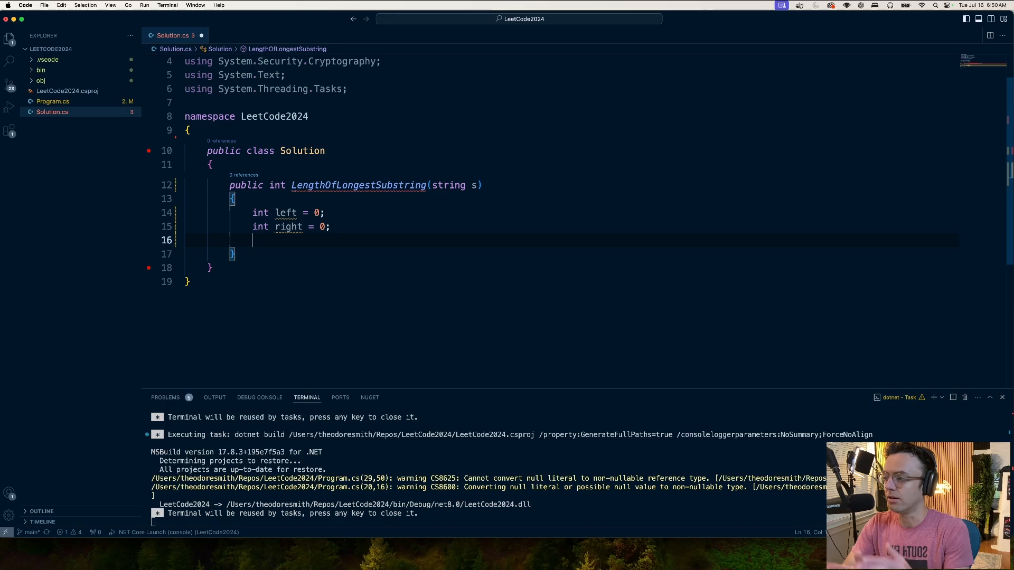
type("int")
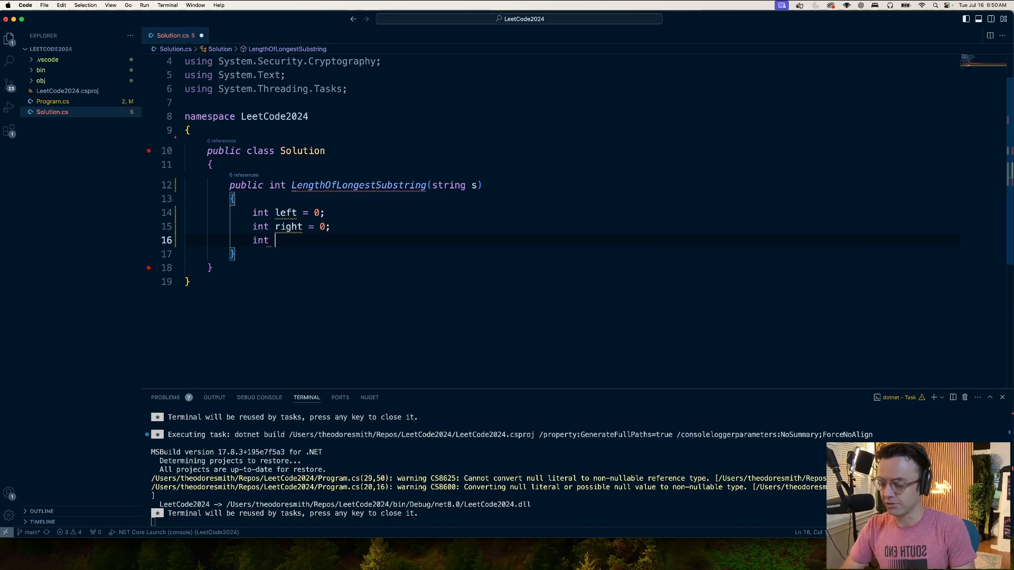
type("maxLength")
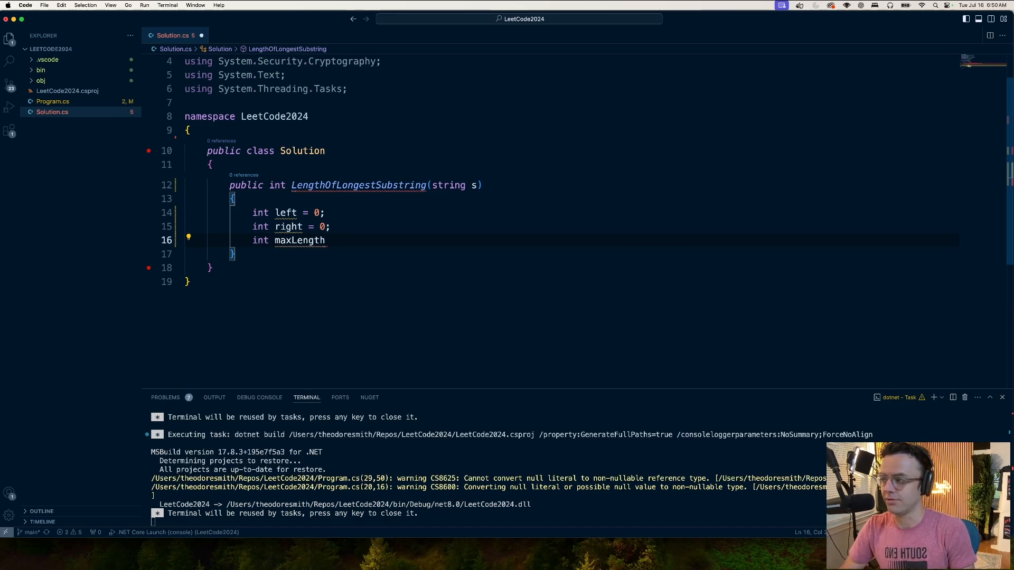
type("= 0;")
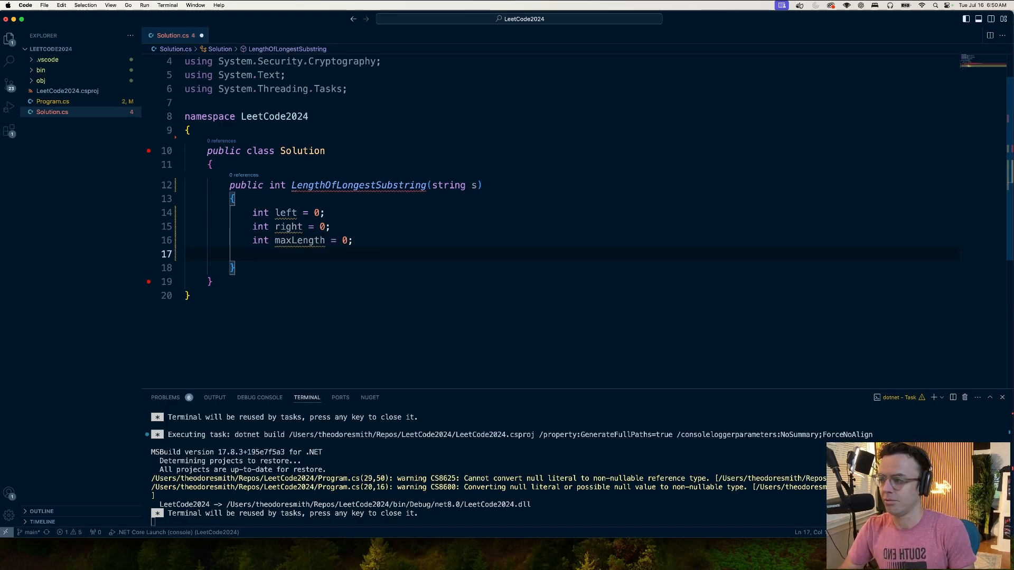
key("Return")
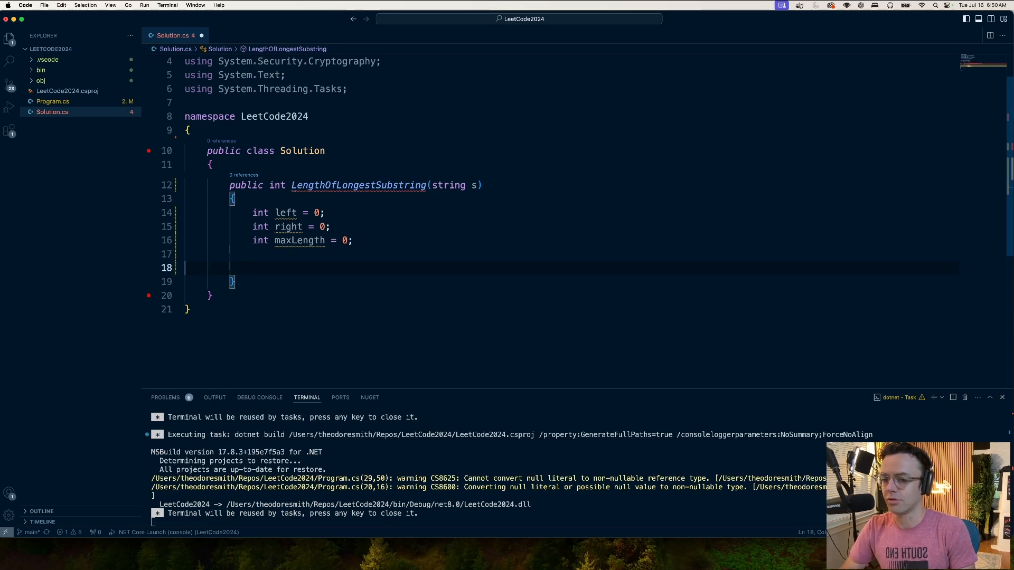
Declare HashSet<char> charSet = new() and begin the while loop
type("HashSet<")
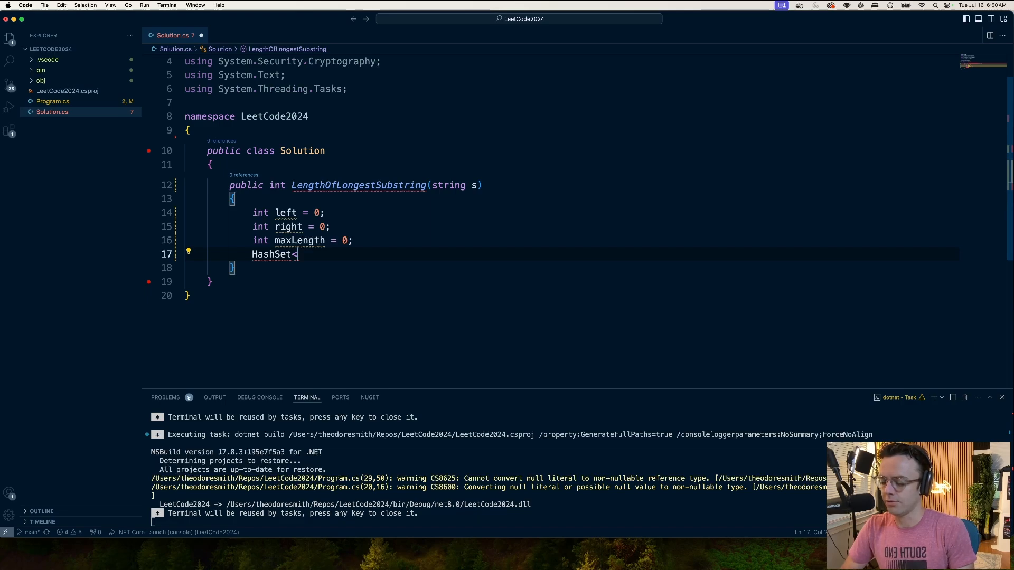
type("char")
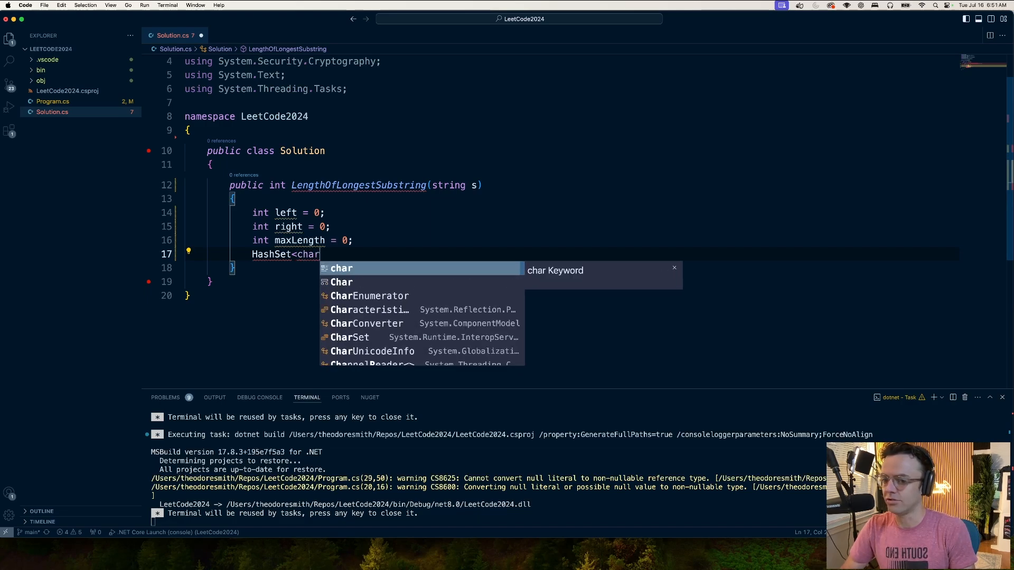
type(">")
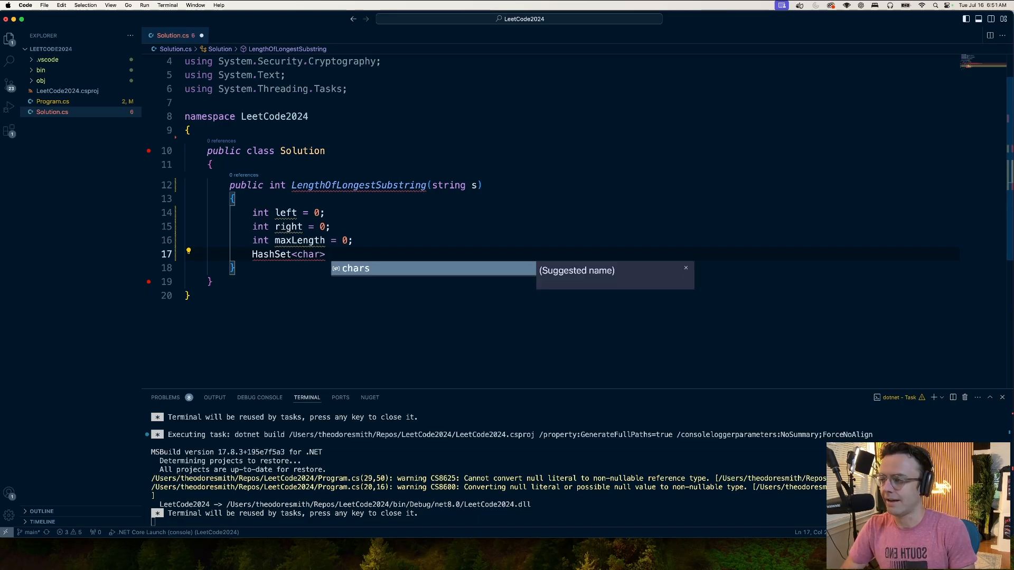
type("char")
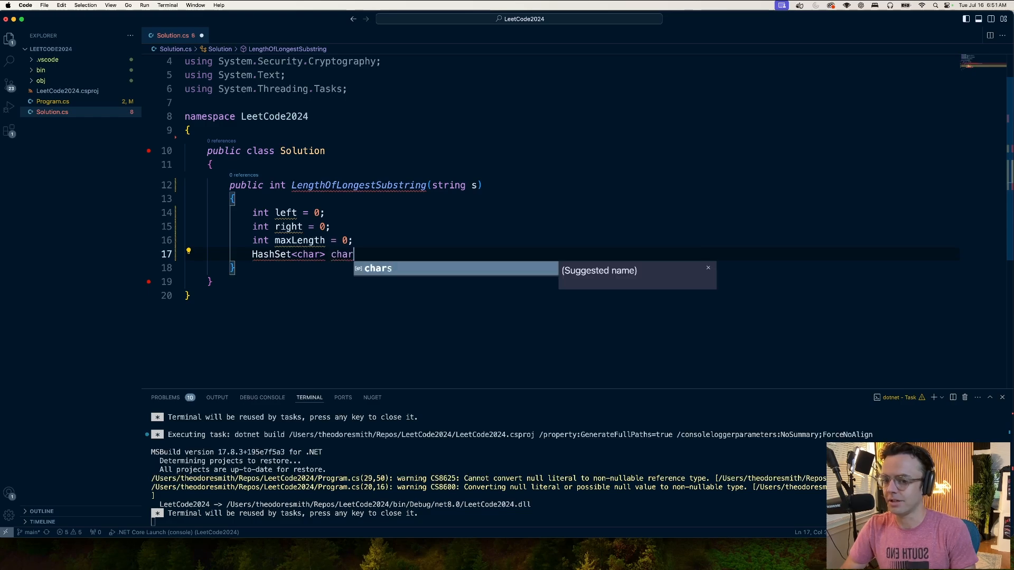
type("Set = new();")
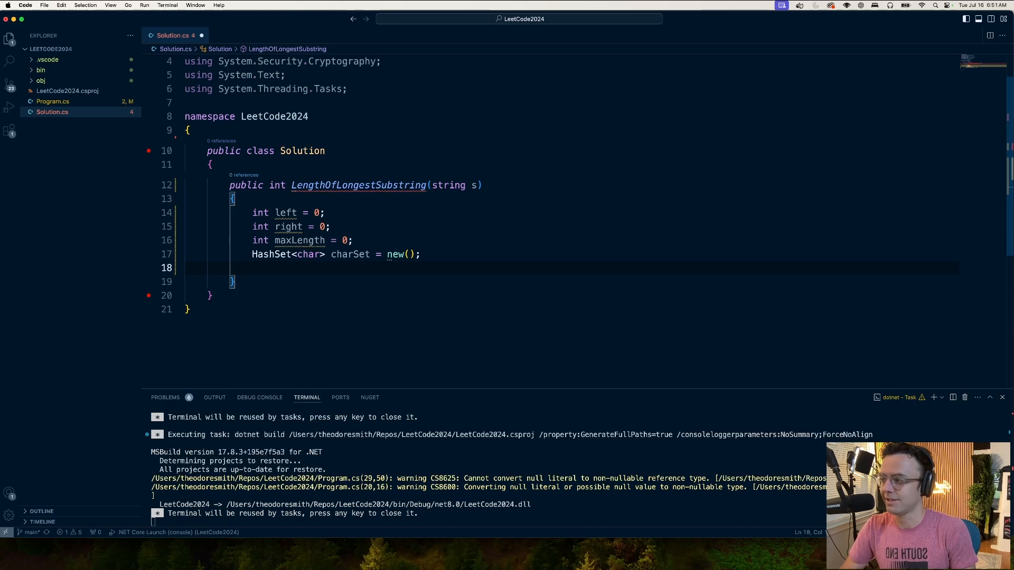
type("who")
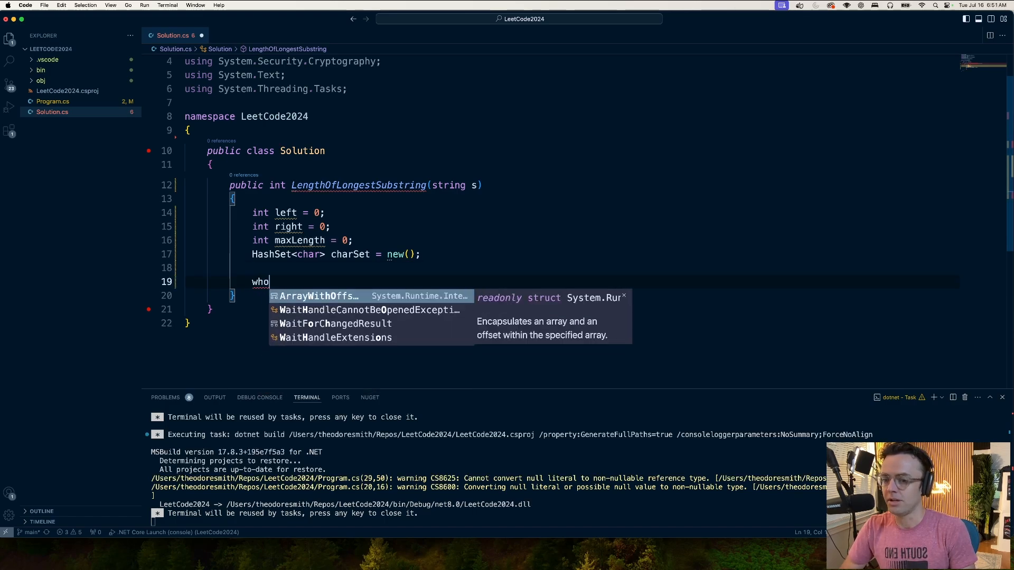
Write the while loop on right with an if checking !charSet.Contains(s[right])
key("Escape")
type("ile")
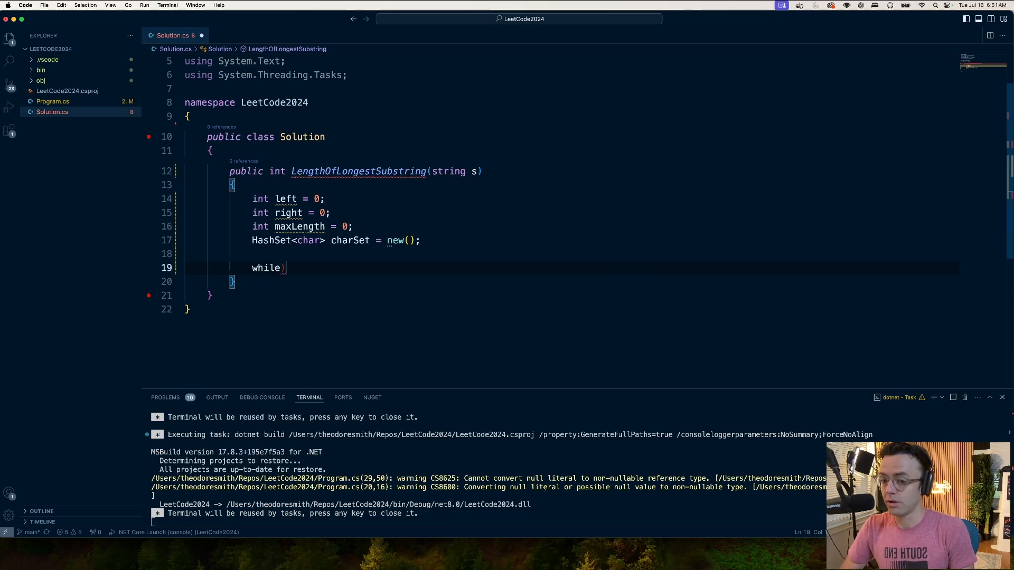
type("(right < s.Length")
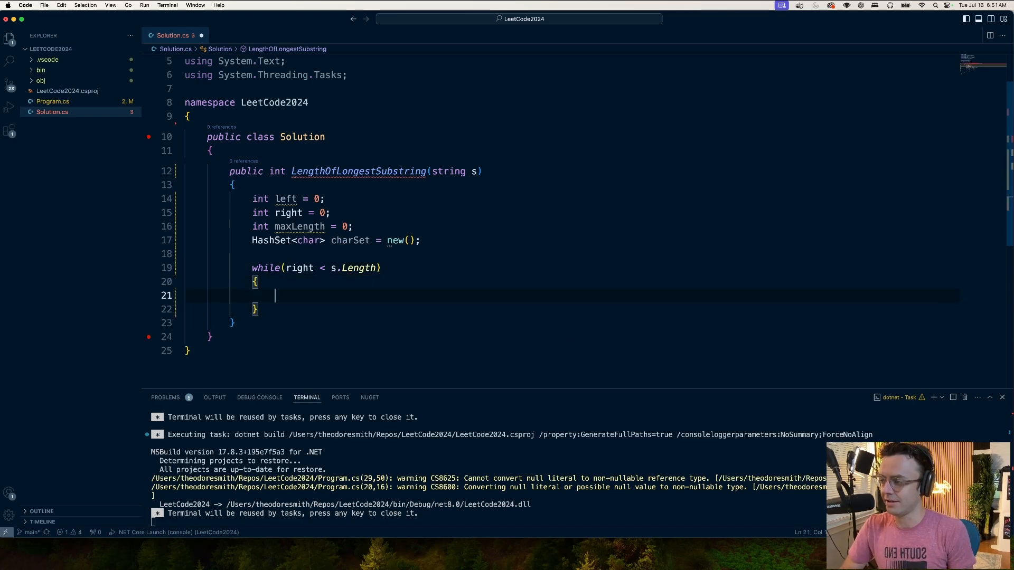
type("if(")
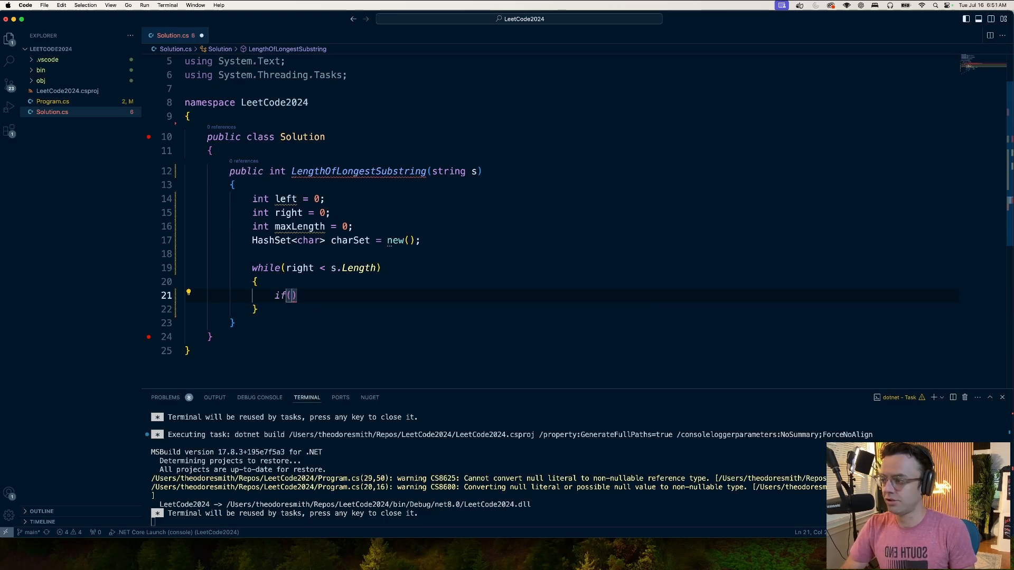
type("!")
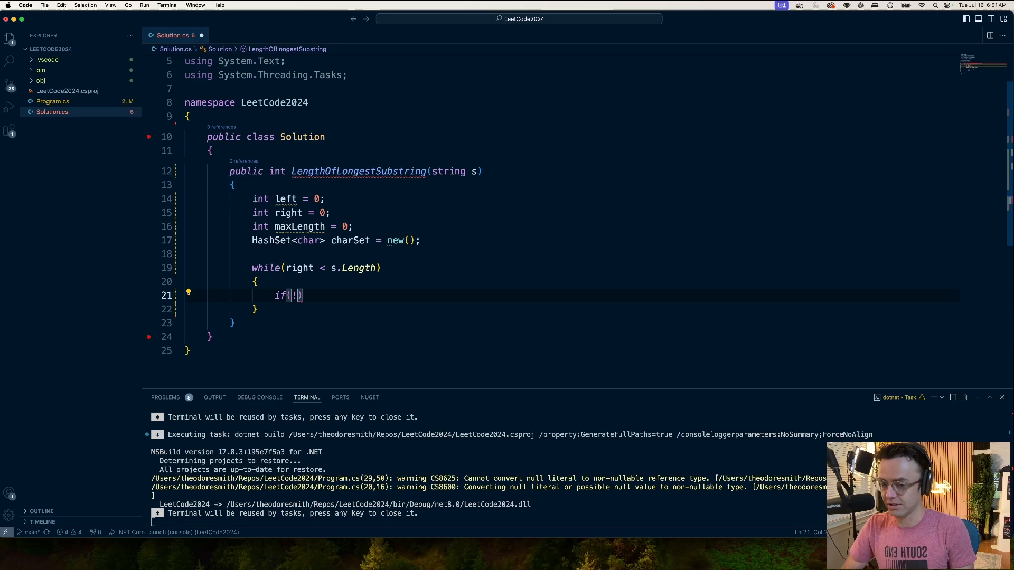
type("char")
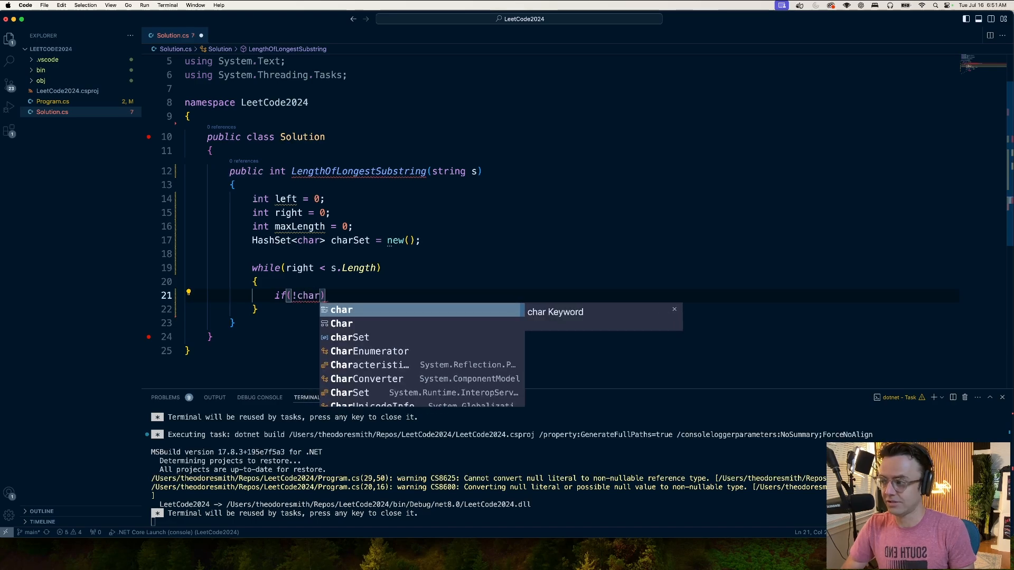
type("Set")
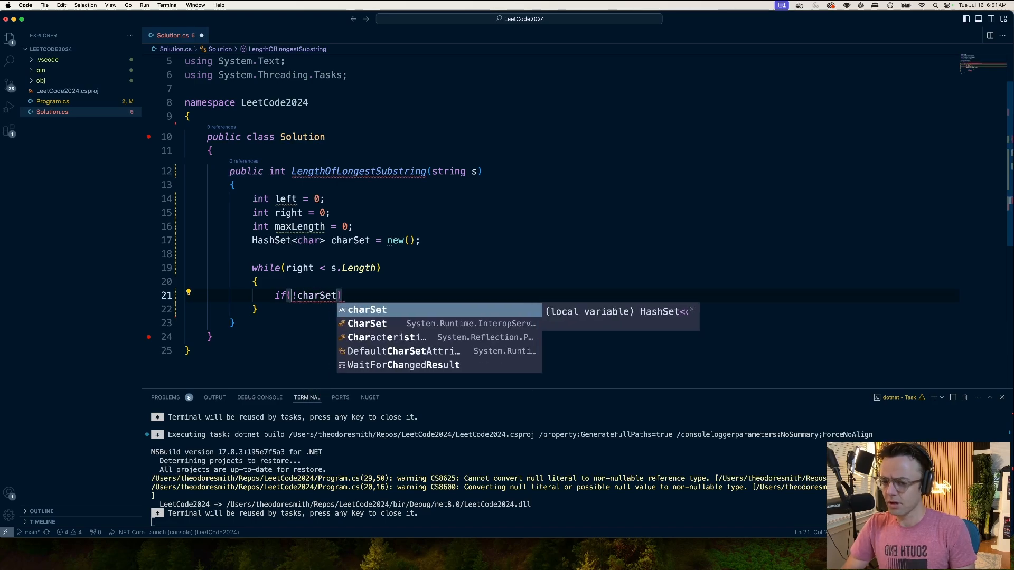
type(".")
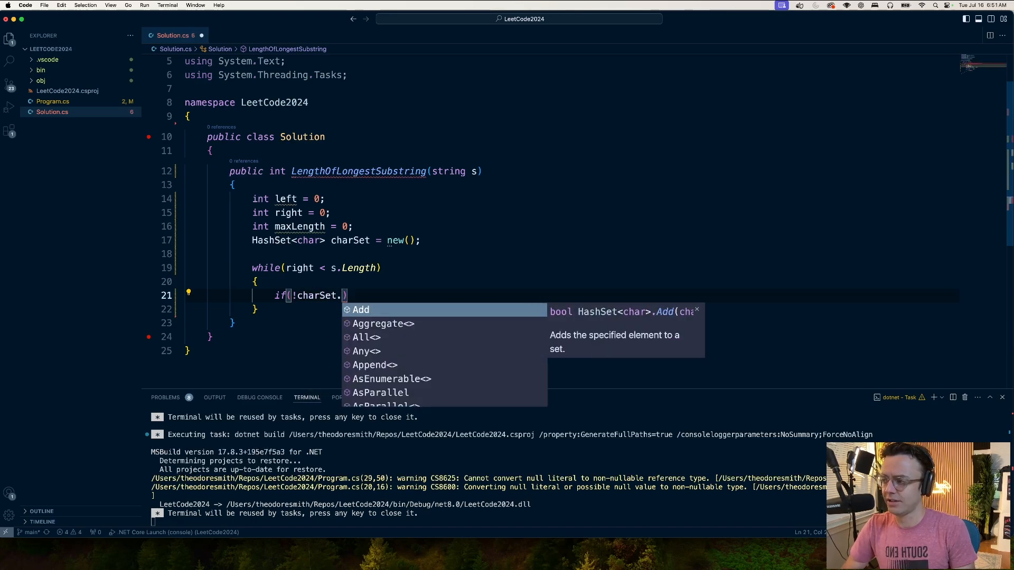
type("Contains([")
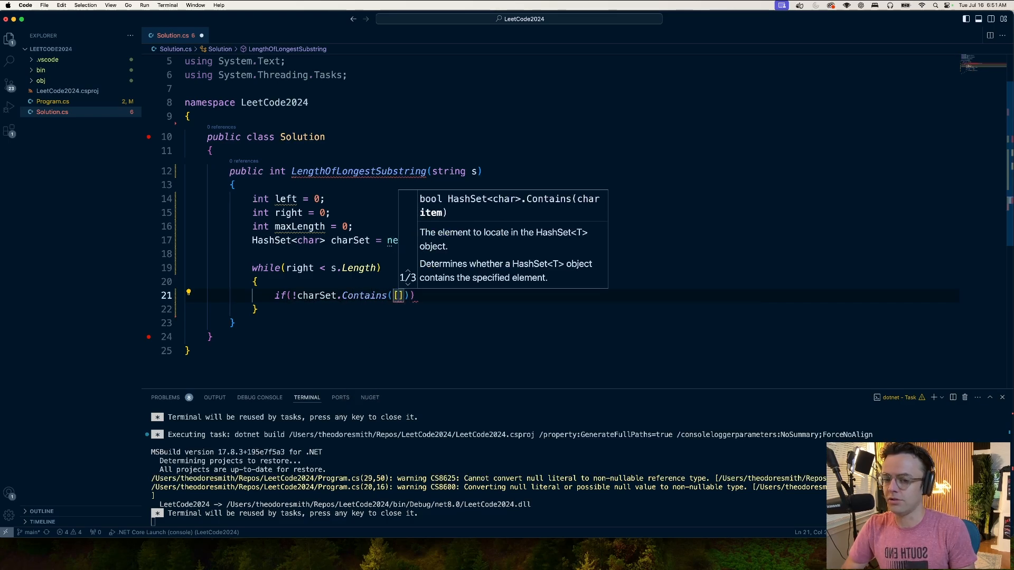
type("s[right")
type("{")
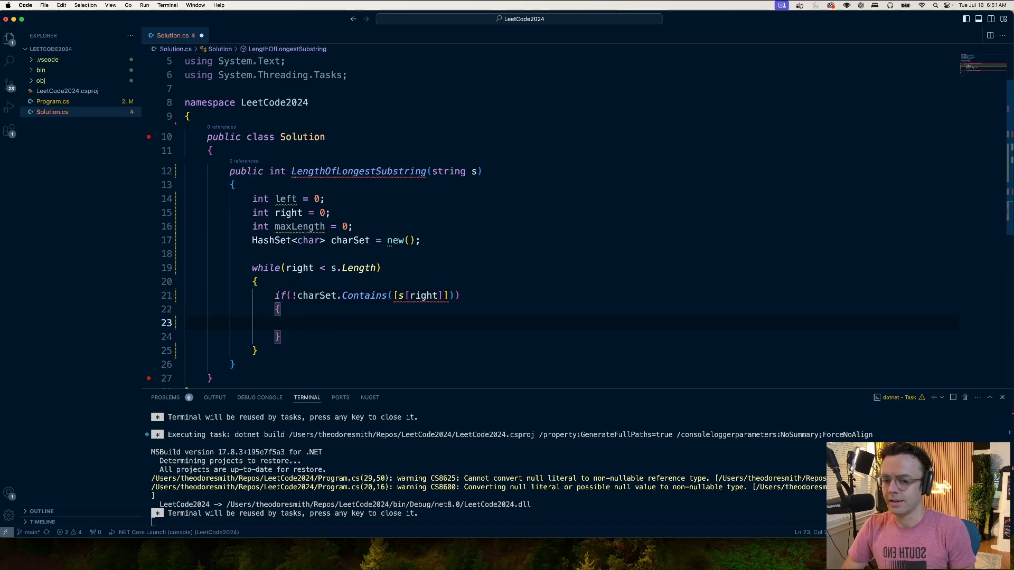
Inside the if, add s[right] to charSet and increment right
left_click(447, 295)
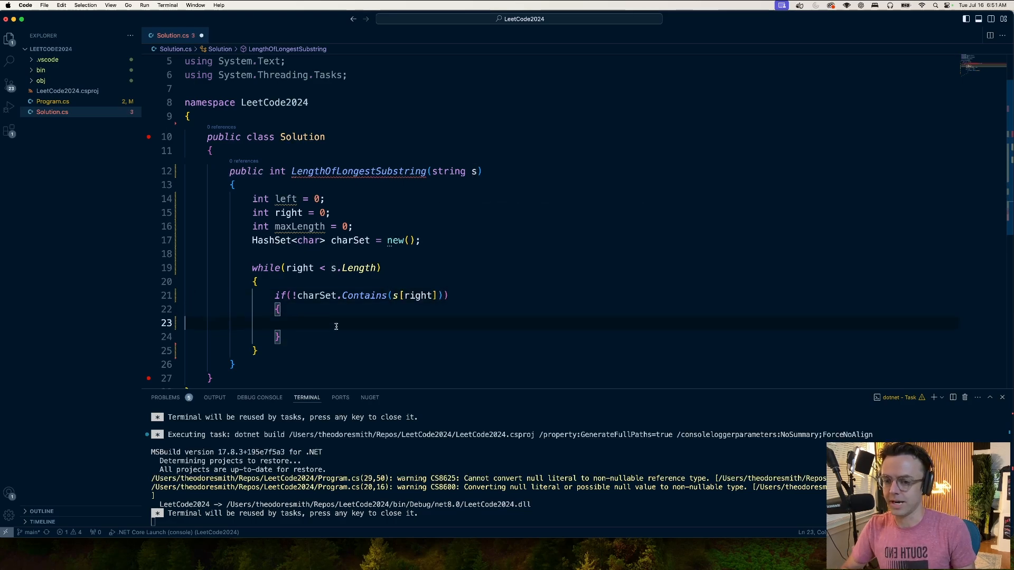
type("vjst")
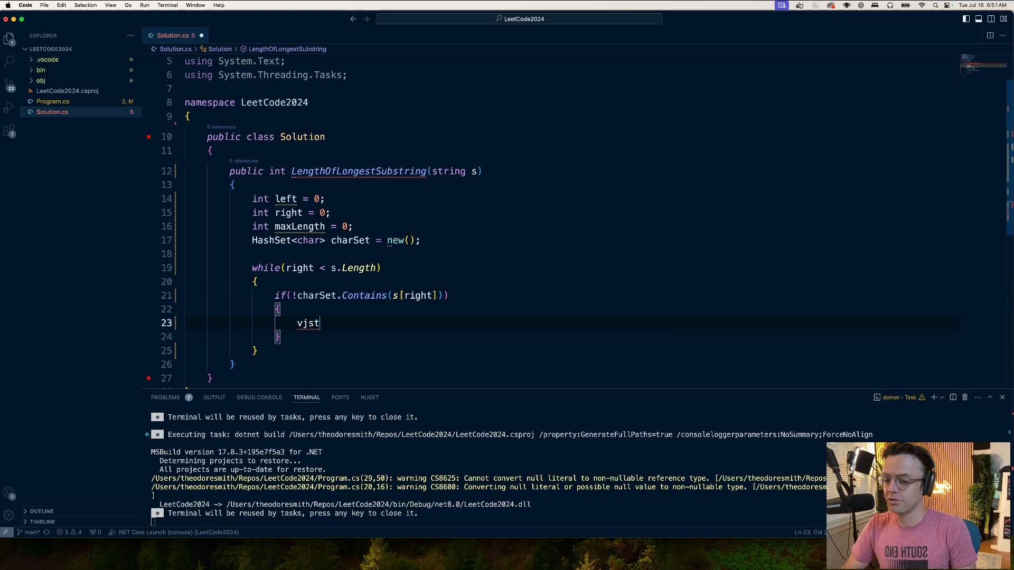
type("charSet")
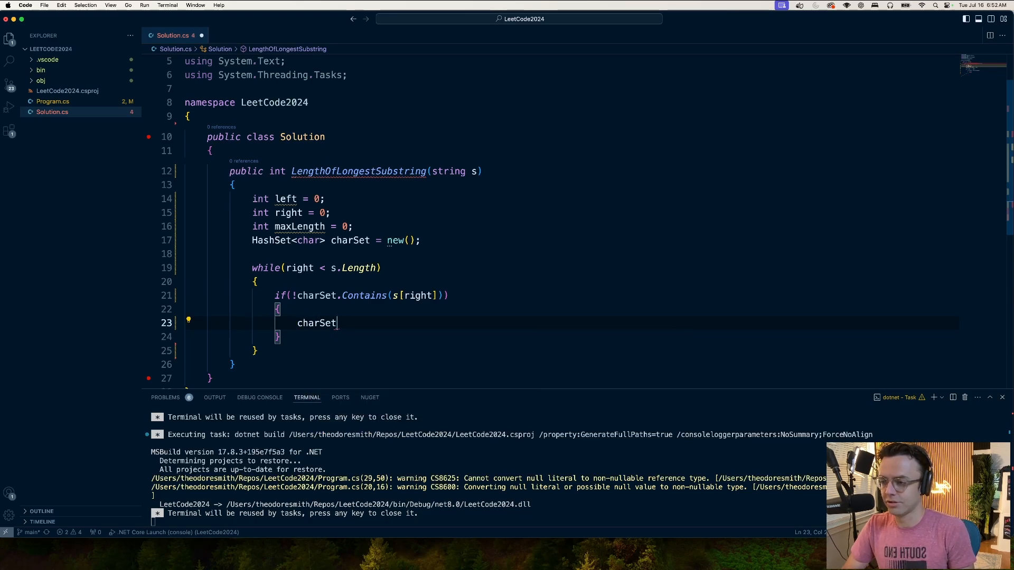
type(".Add(")
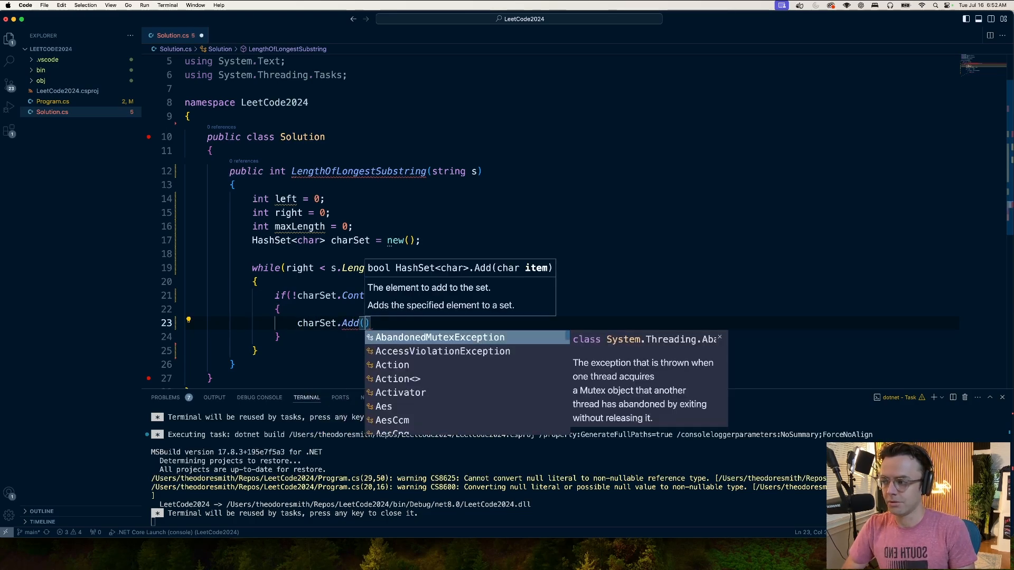
type("s[right")
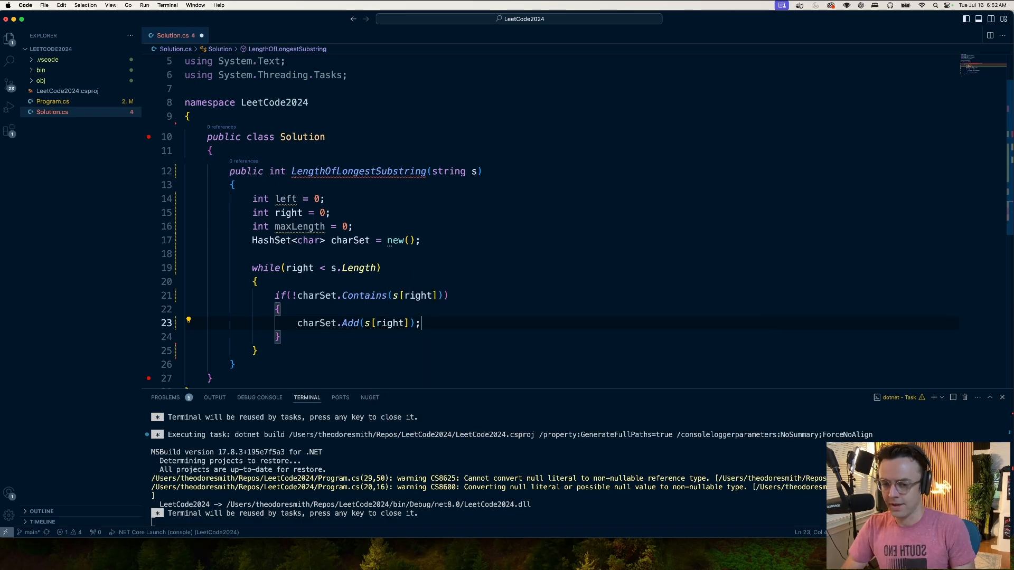
key("enter")
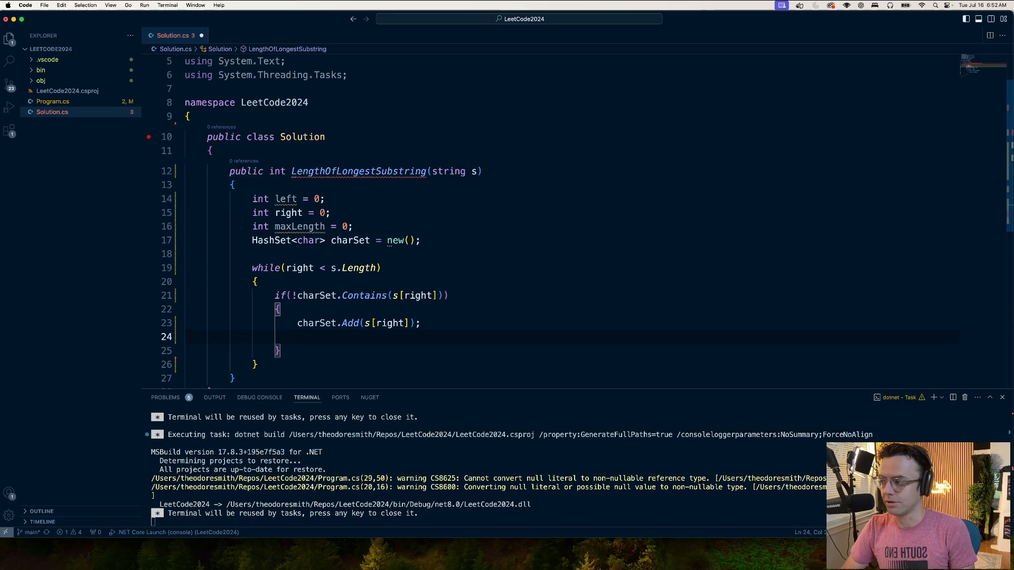
type("right++;")
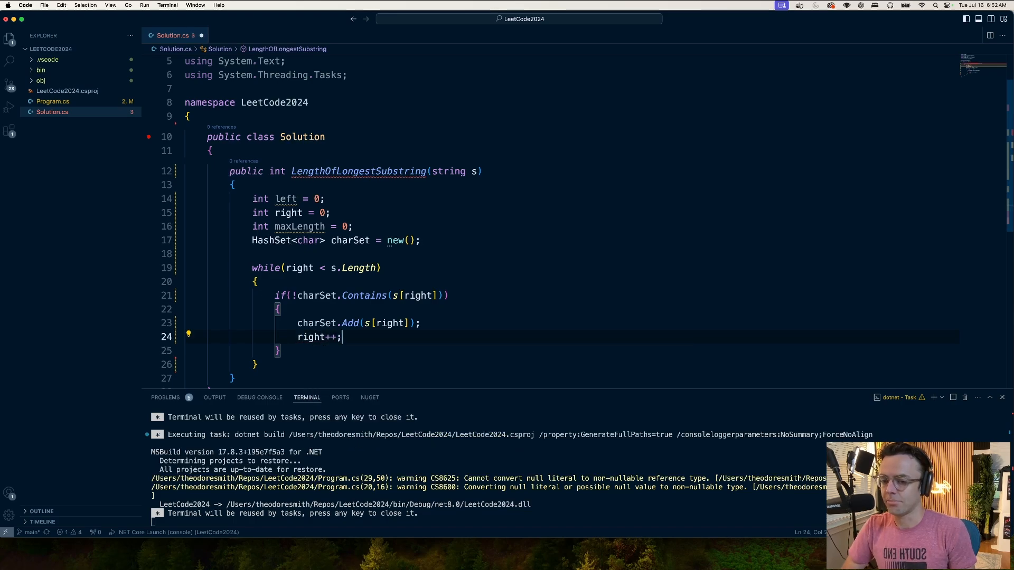
Update maxLength with Math.Max(maxLength, right - left) and start the else block
type("maxLength =")
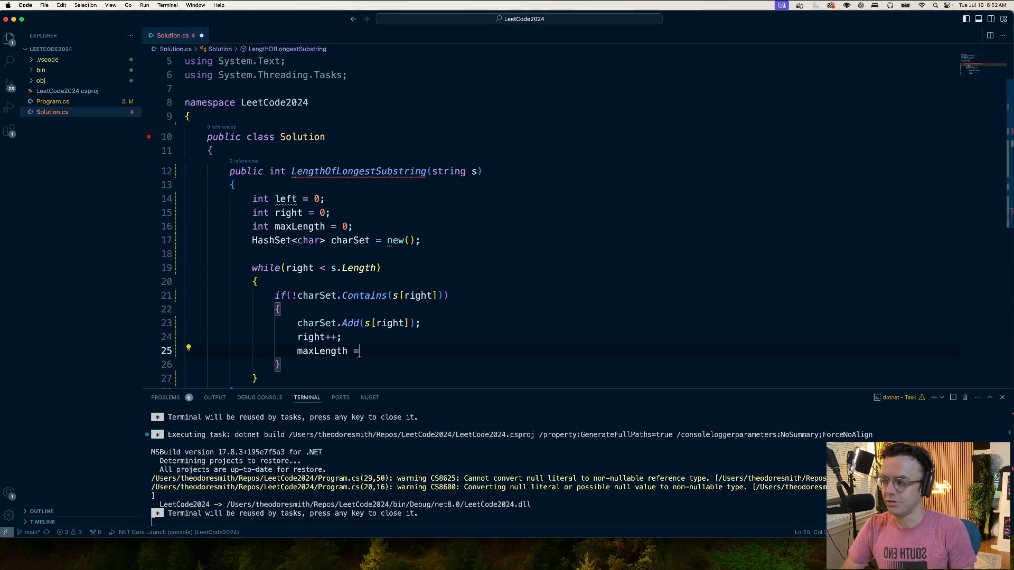
type("Math")
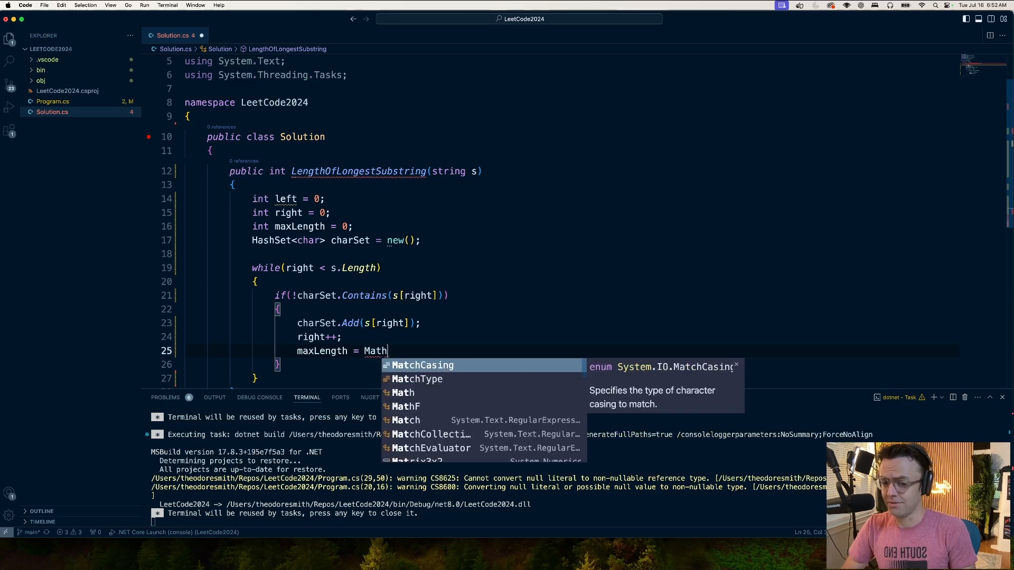
type(".Max")
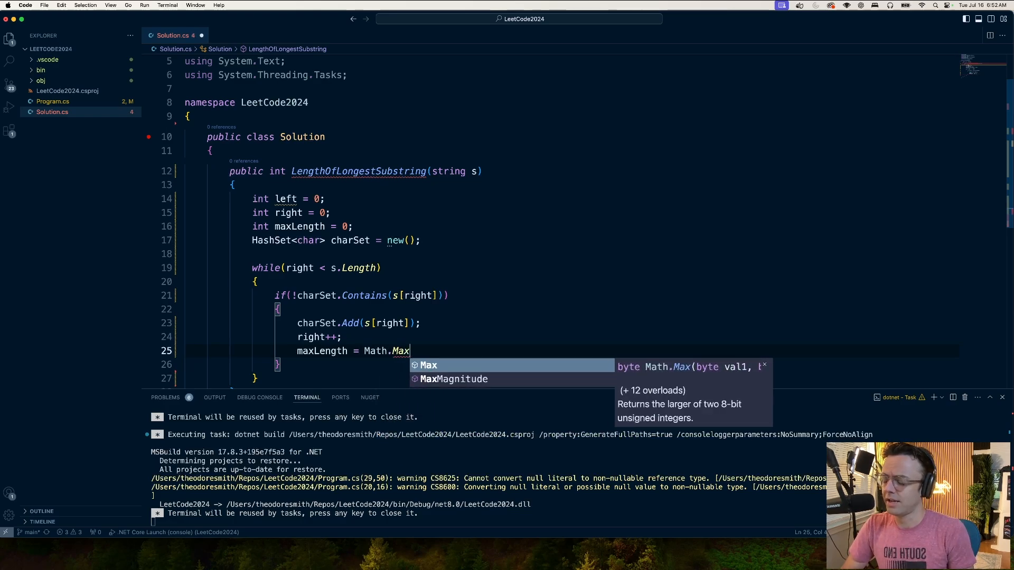
type("(")
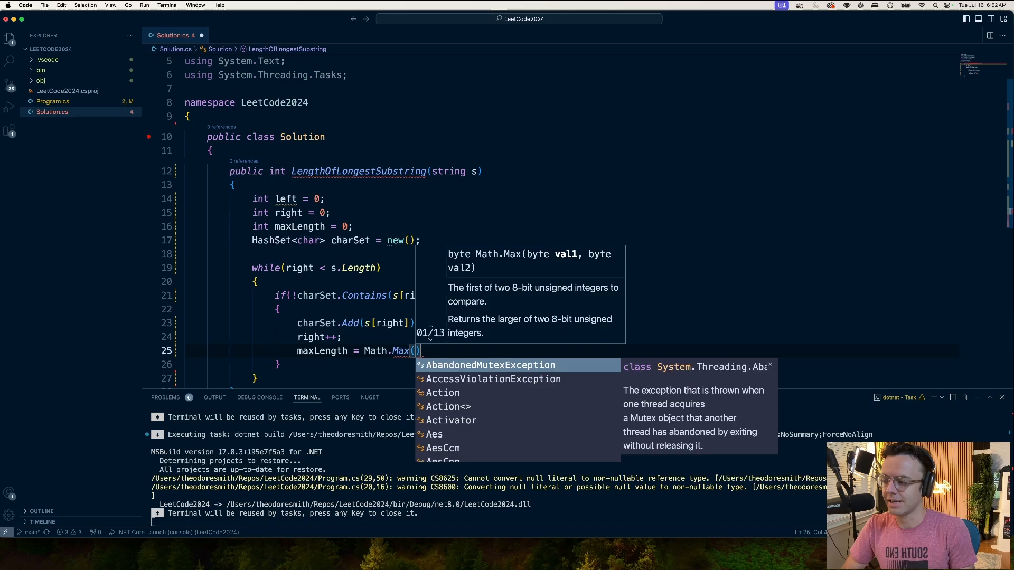
type("maxLength")
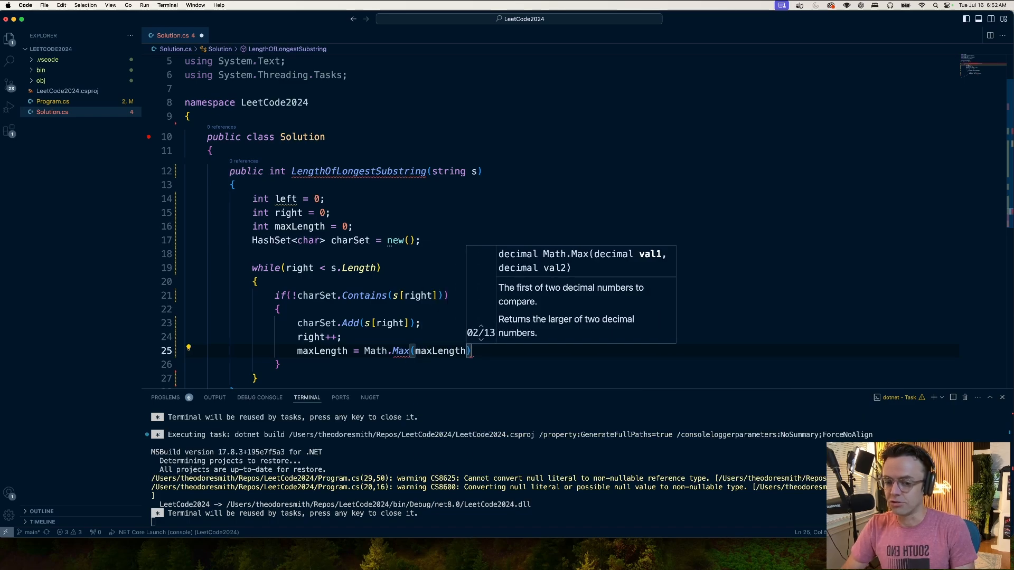
type(",")
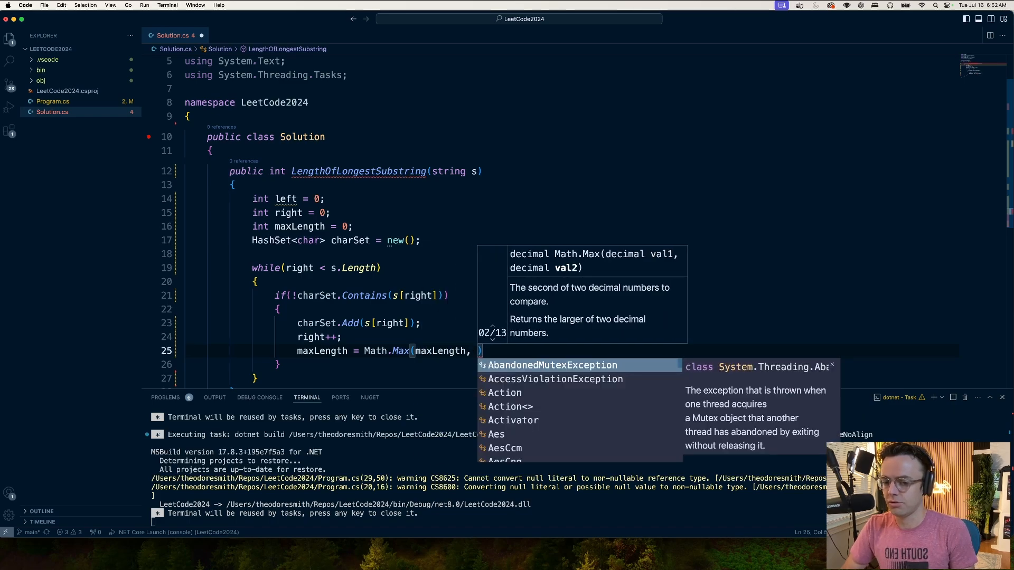
type("ri")
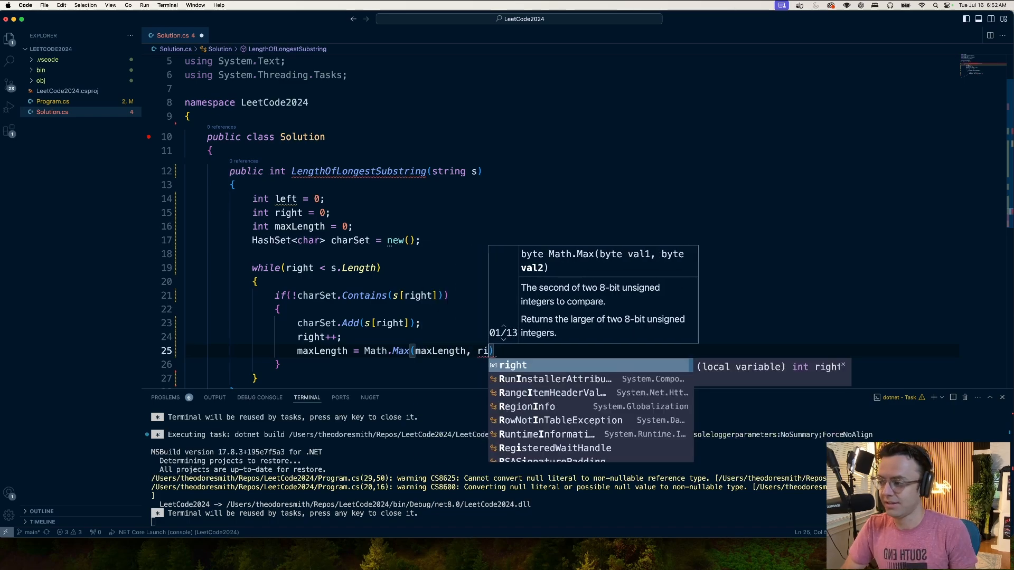
type("t -")
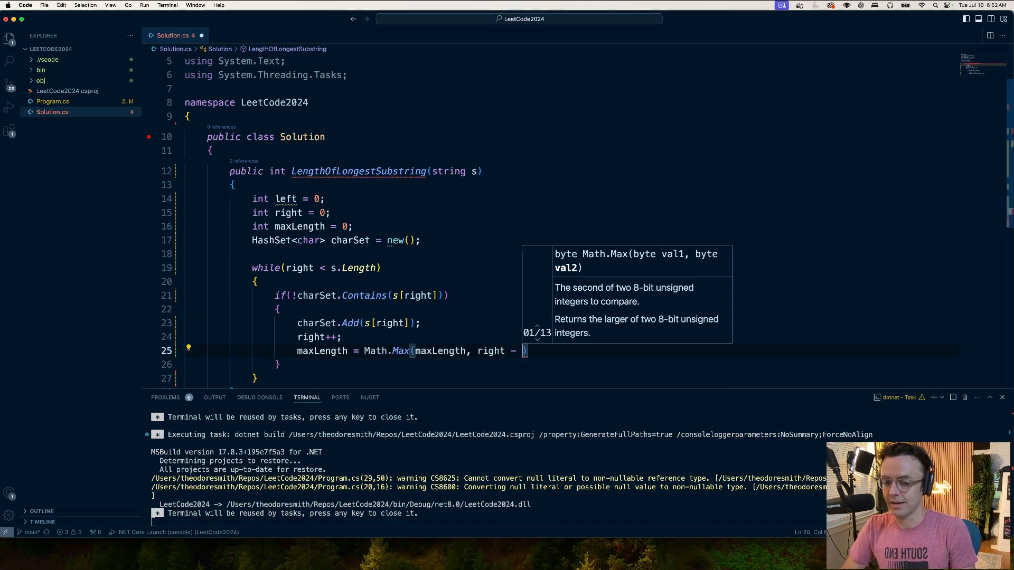
type("left")
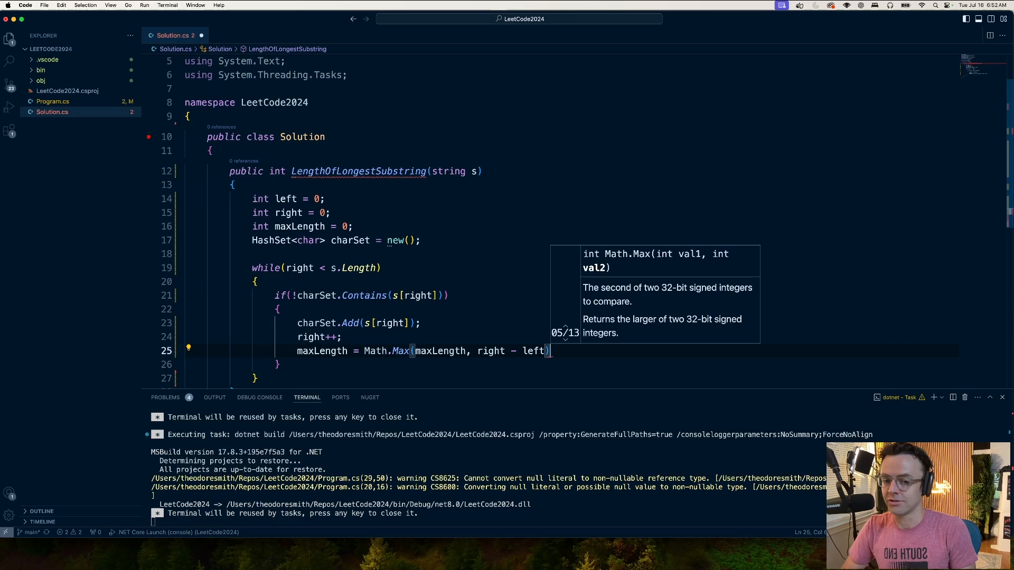
type(";")
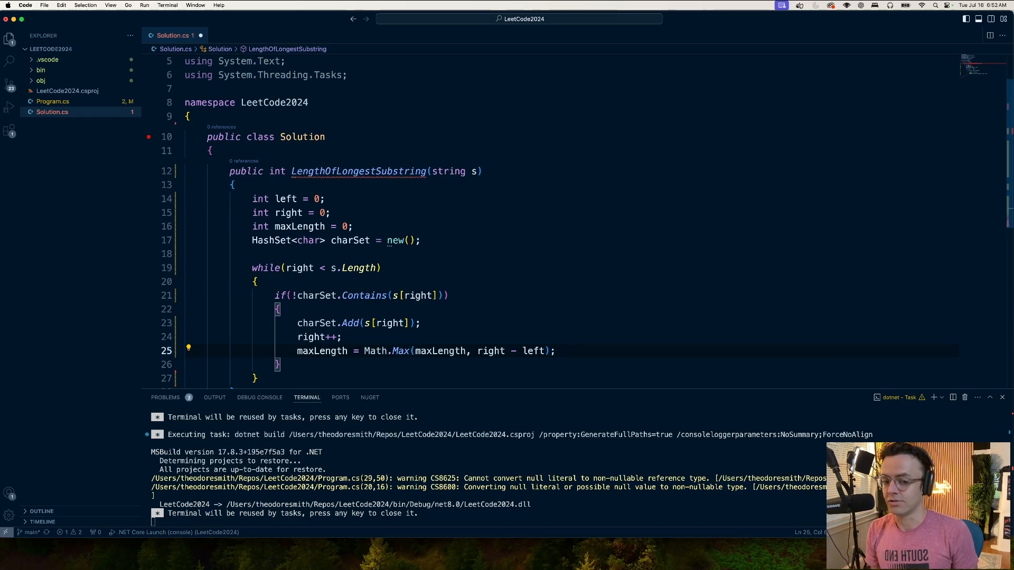
type("else")
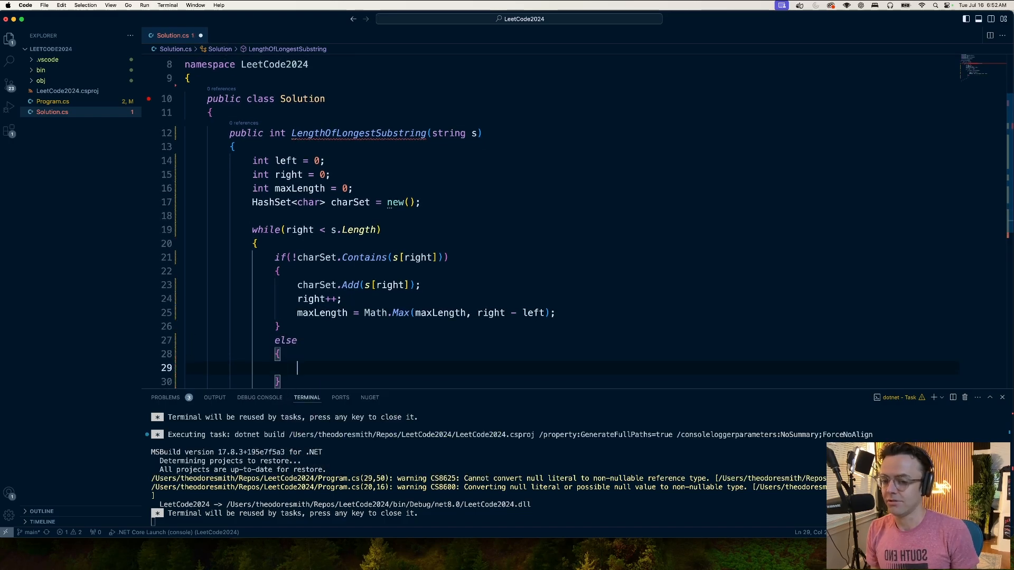
Fill the else branch with charSet.Remove(s[left]); and left++;
left_click(289, 175)
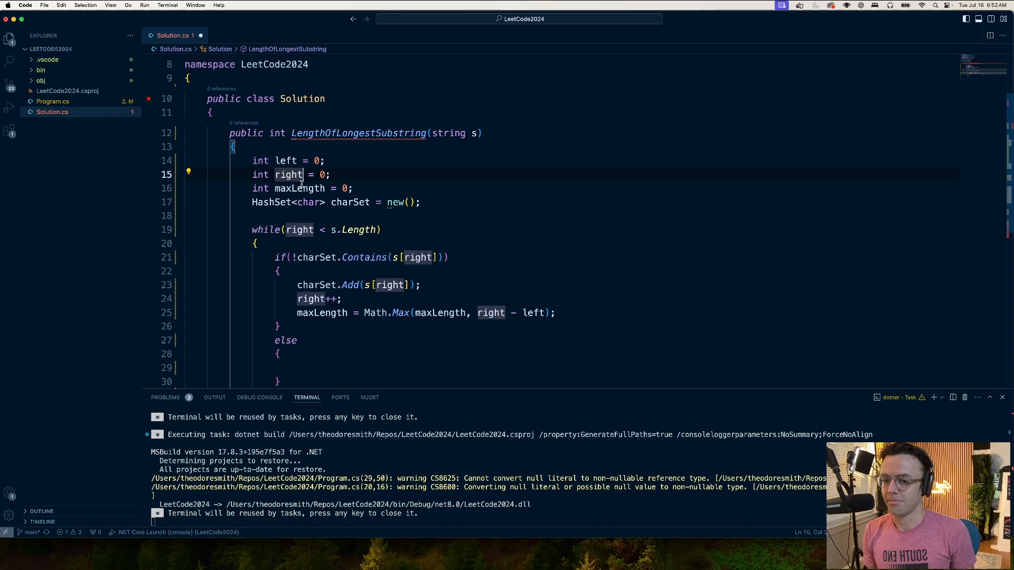
left_click(471, 325)
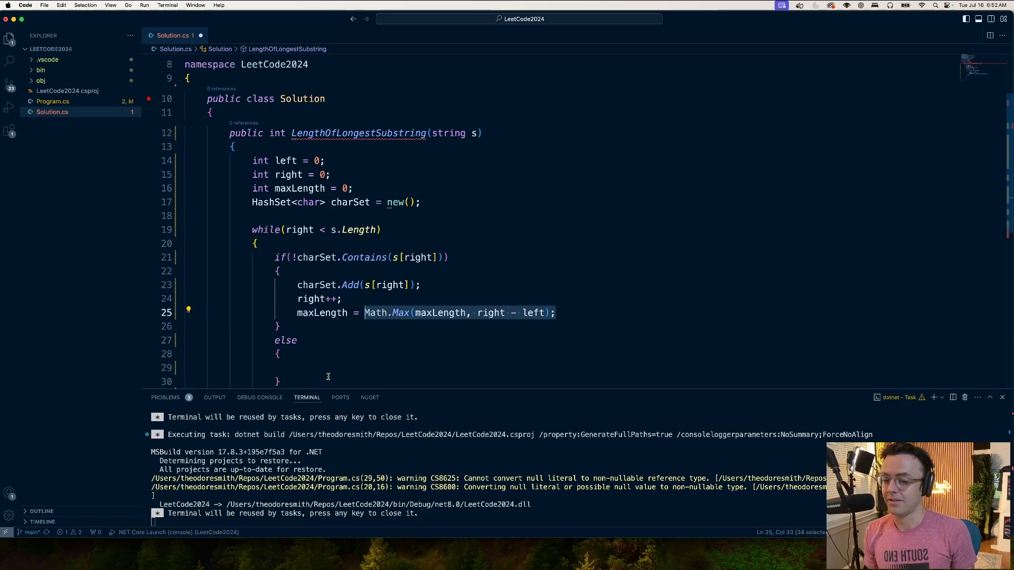
left_click(291, 368)
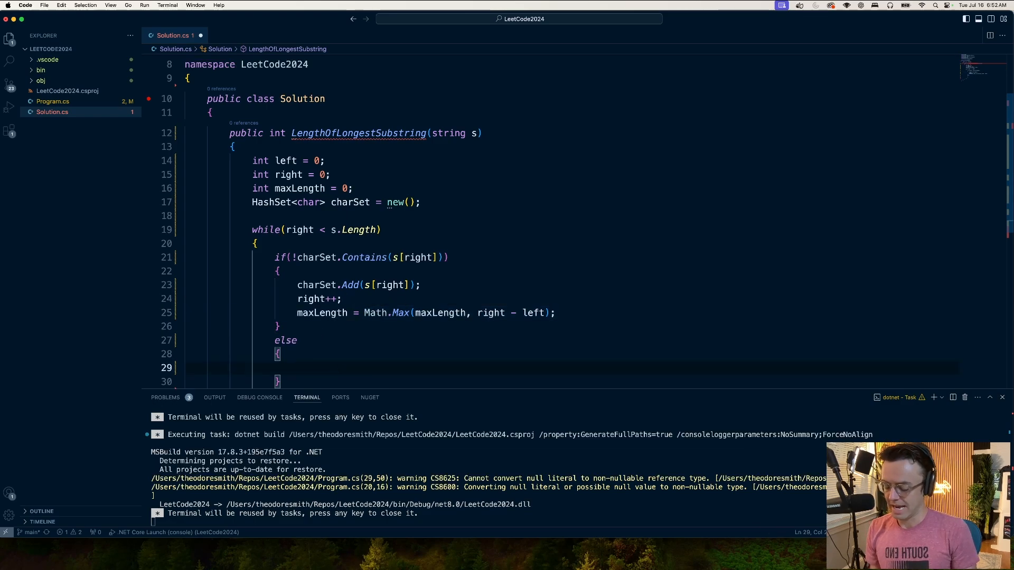
type("charSet.")
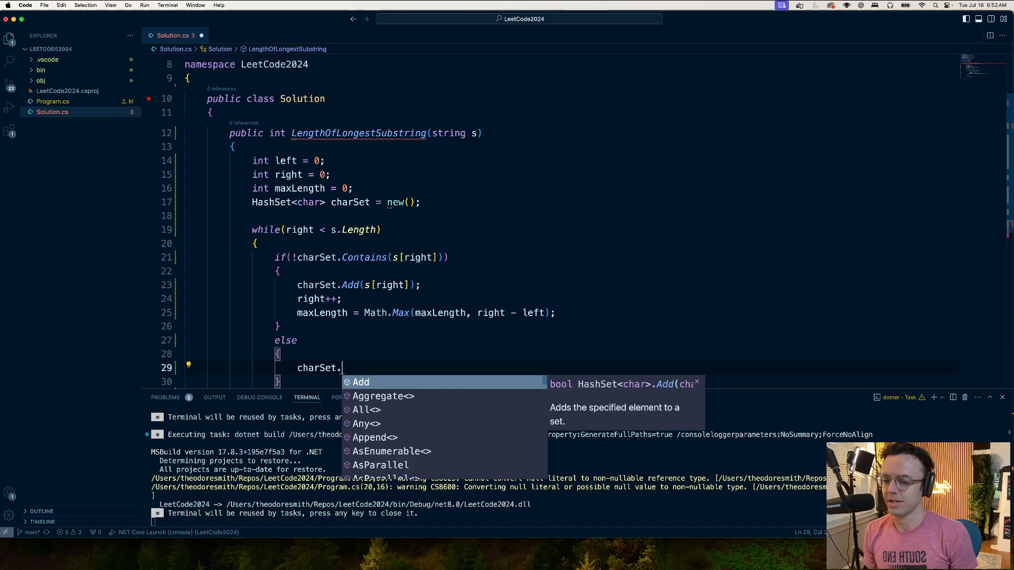
type("Remove([")
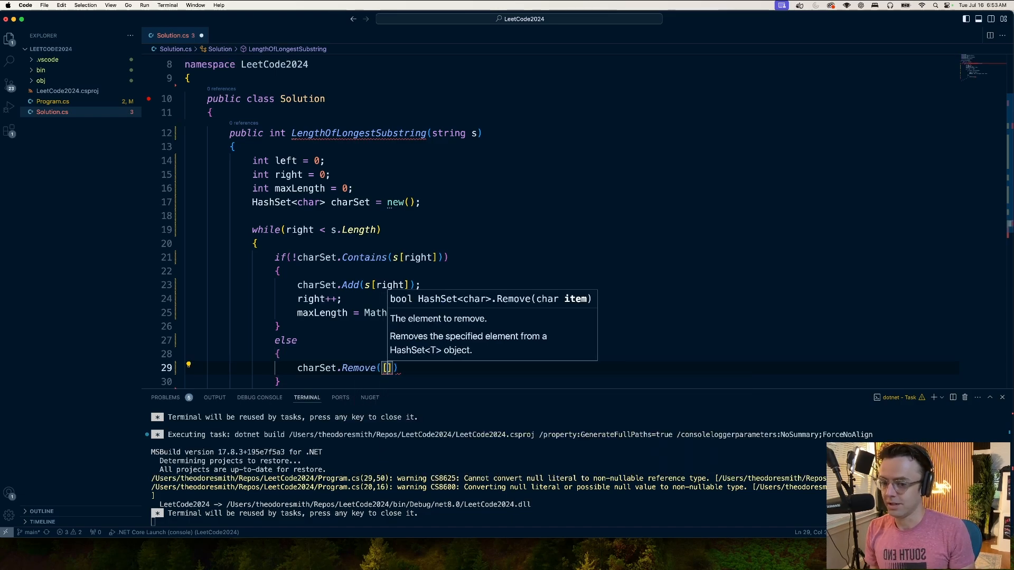
type("s")
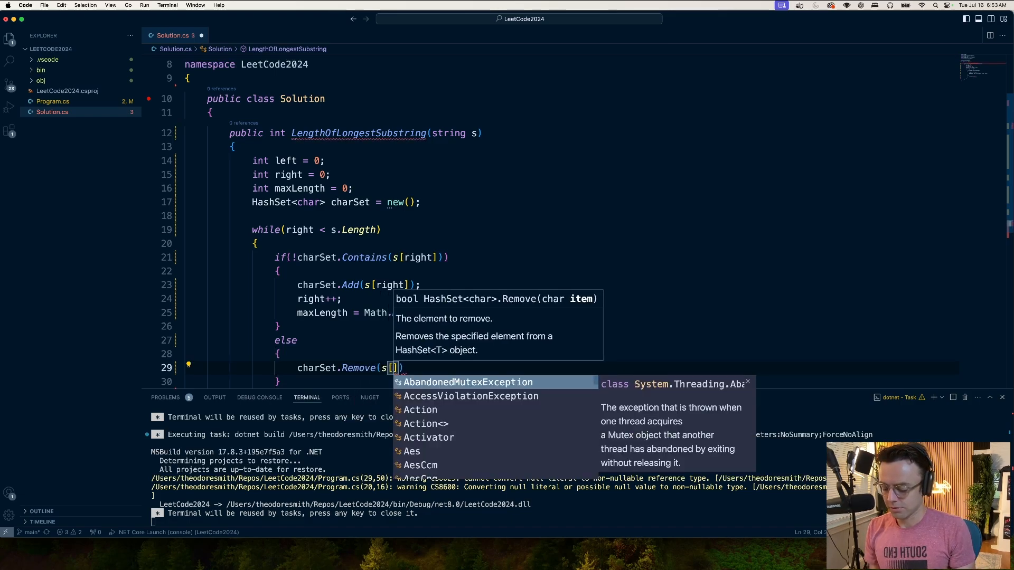
type("left")
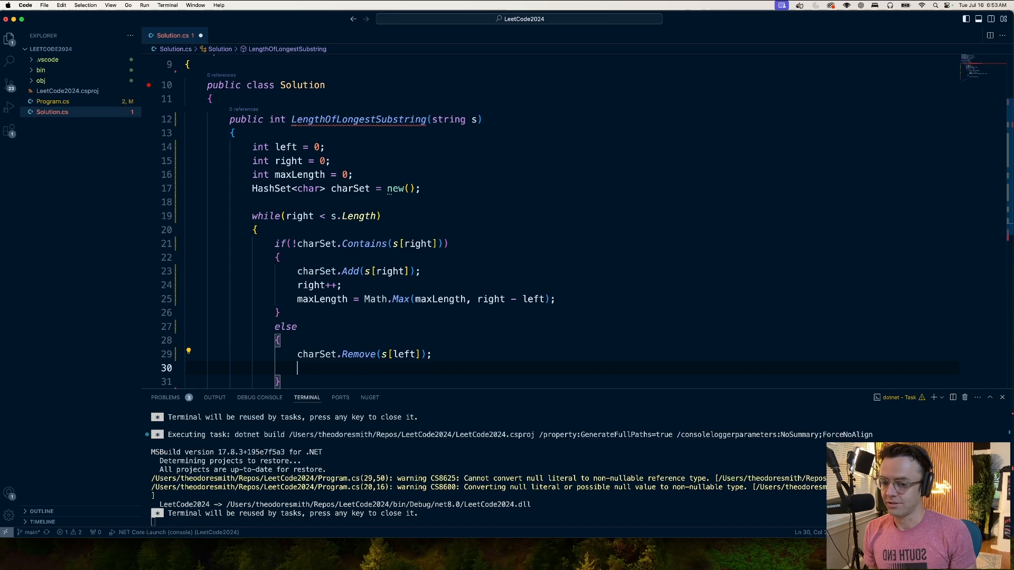
type("left=")
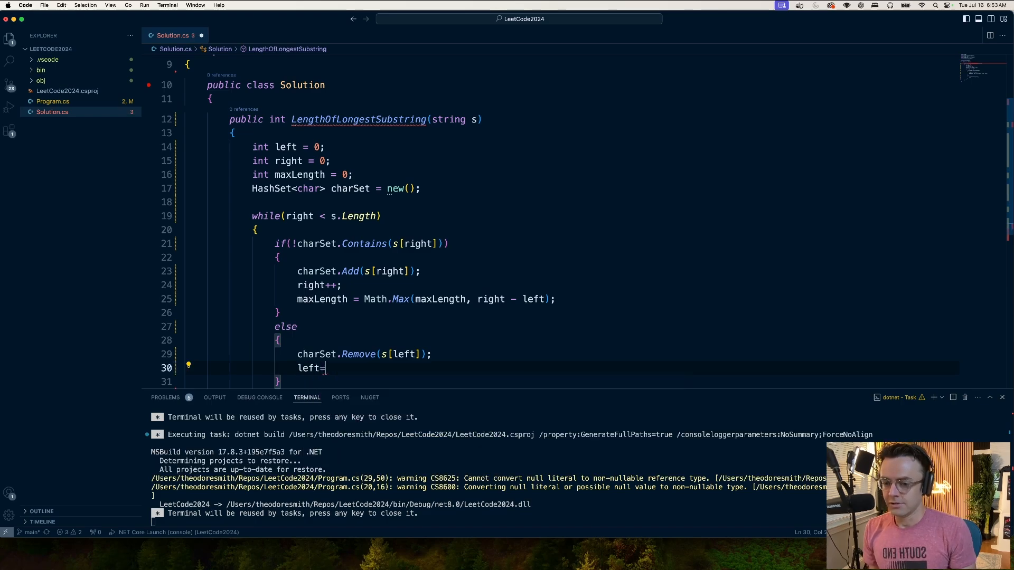
key("Backspace")
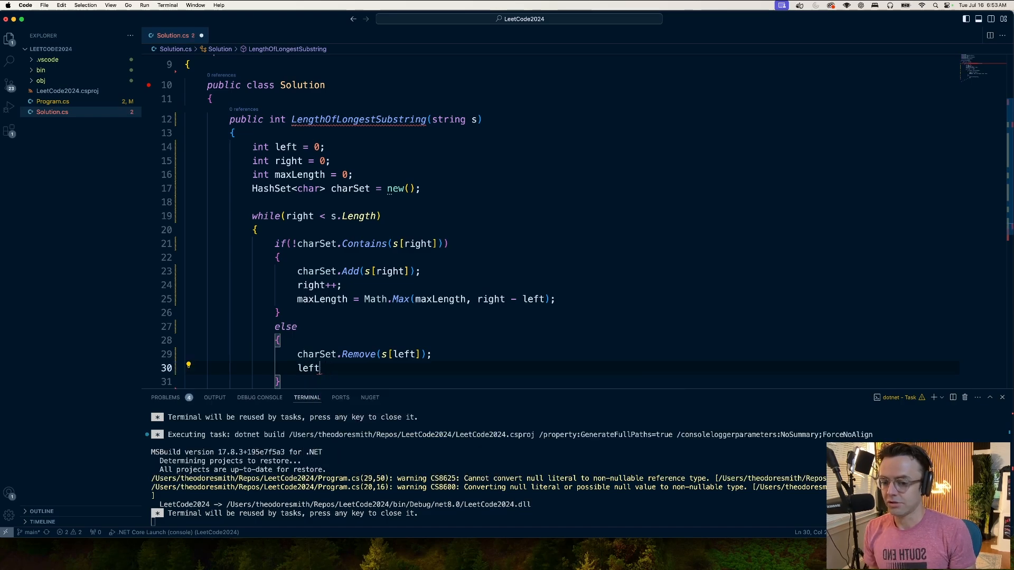
type("++")
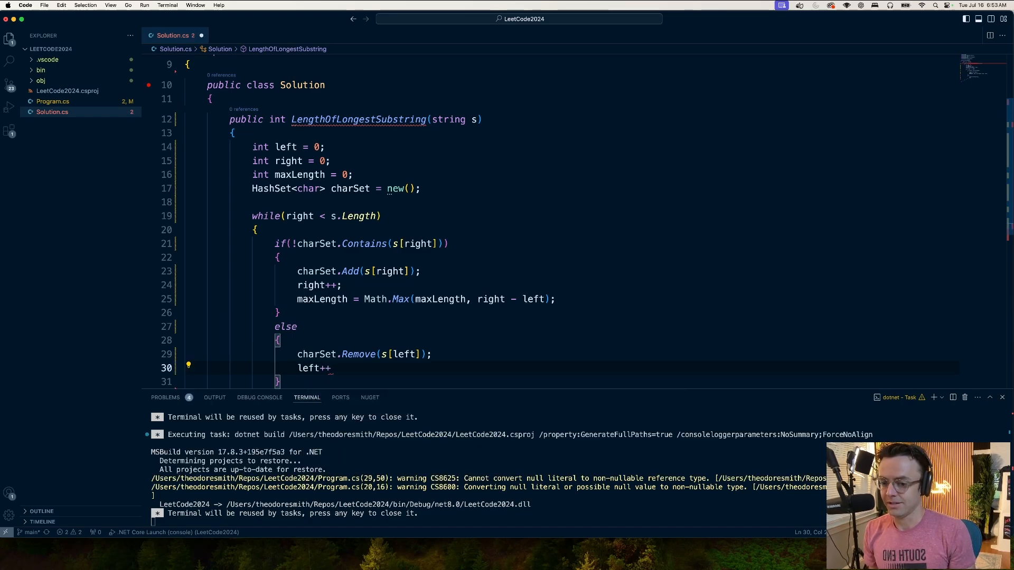
type(";")
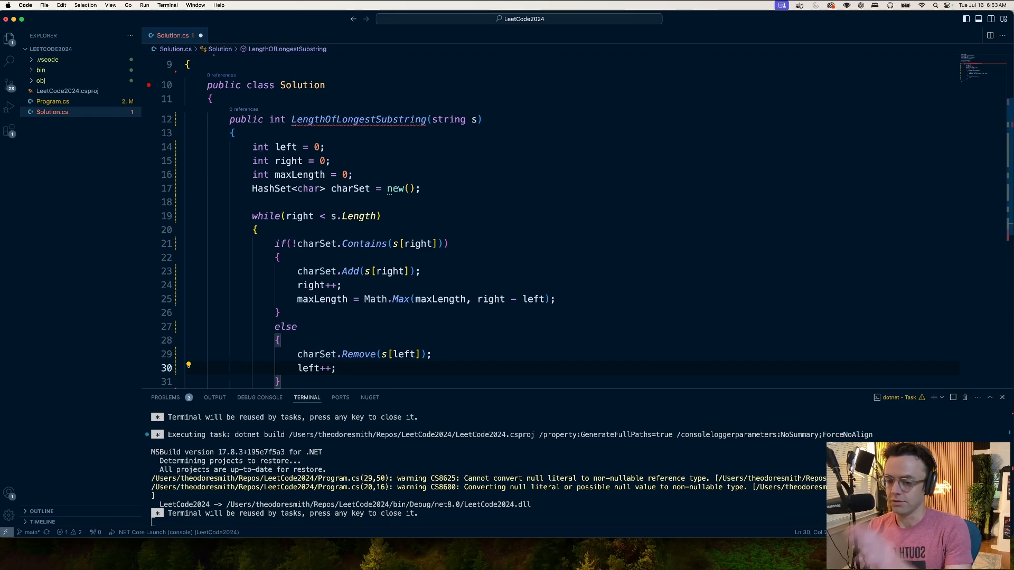
scroll("down", 3)
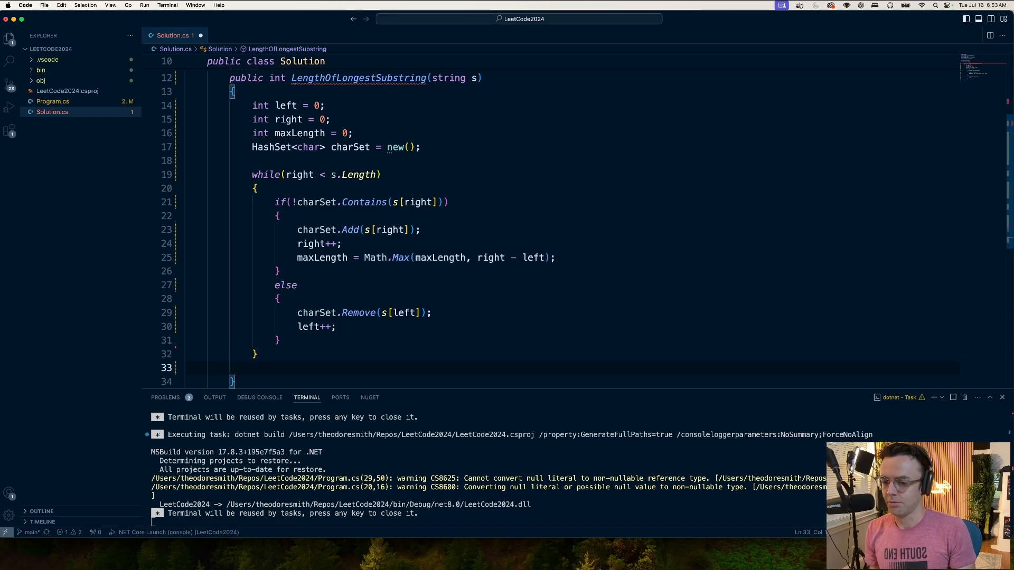
Add return maxLength; after the loop and copy the solution code
type("returbn")
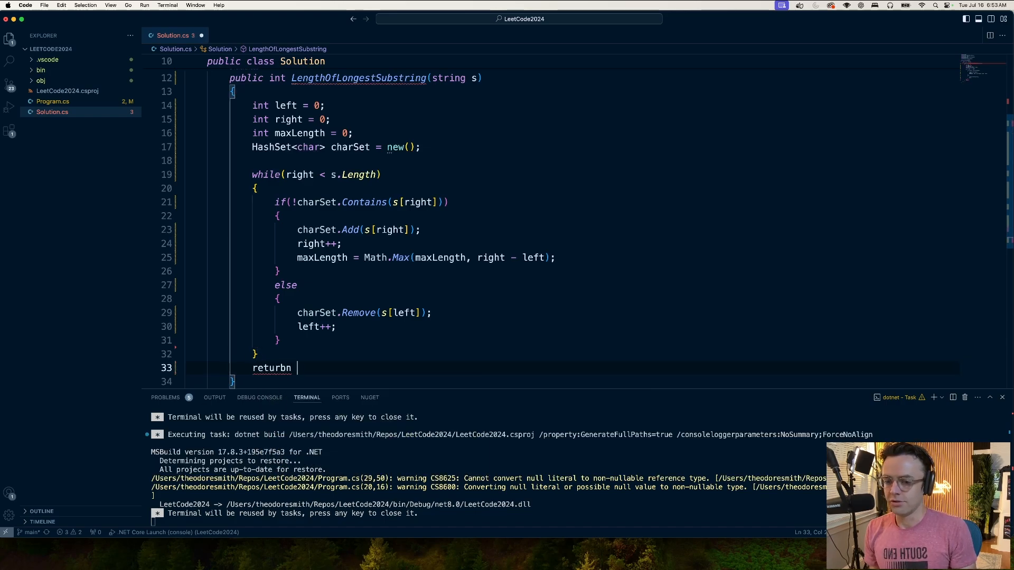
key("backspace")
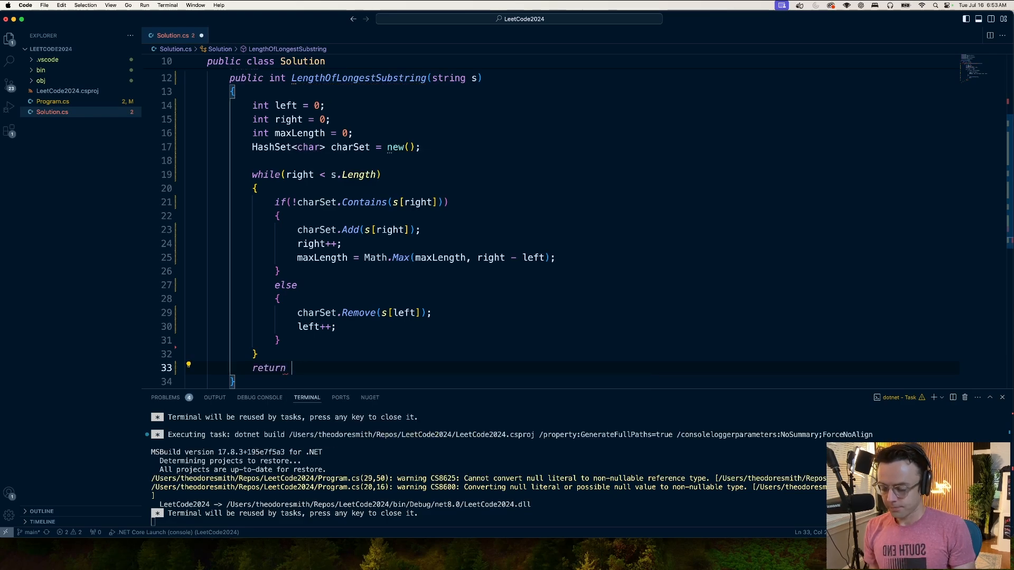
type("maxLength;")
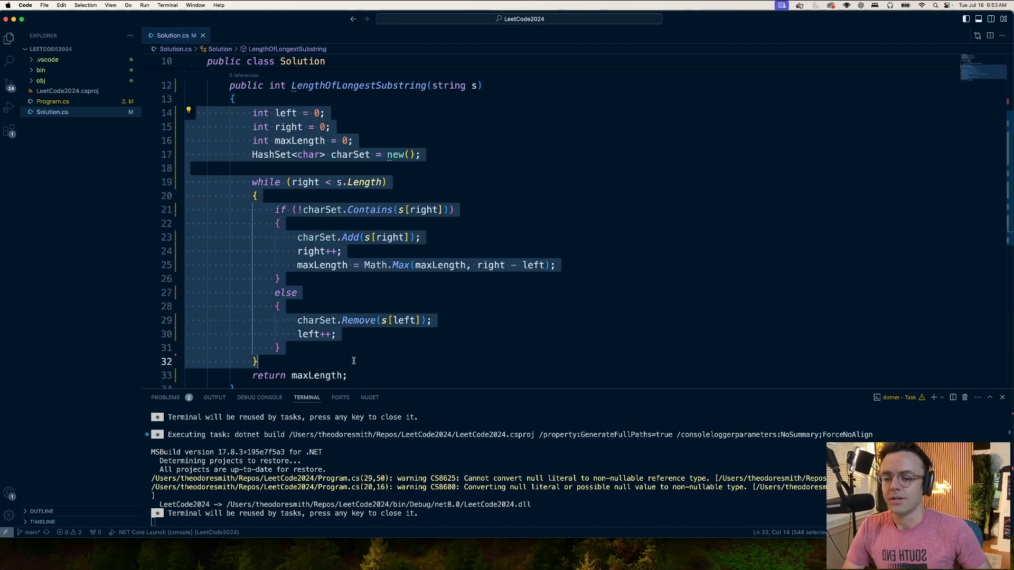
right_click(353, 360)
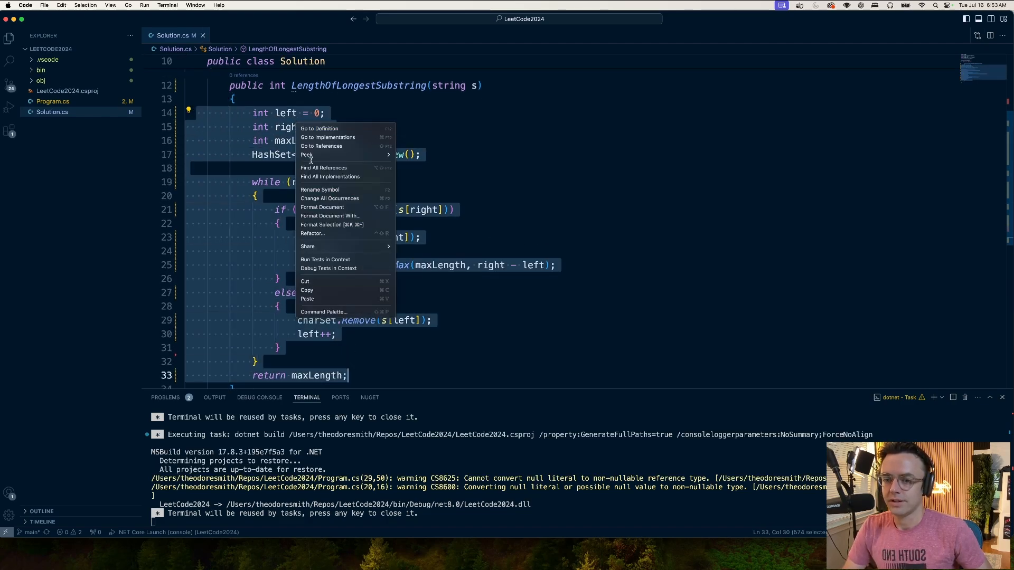
key("Escape")
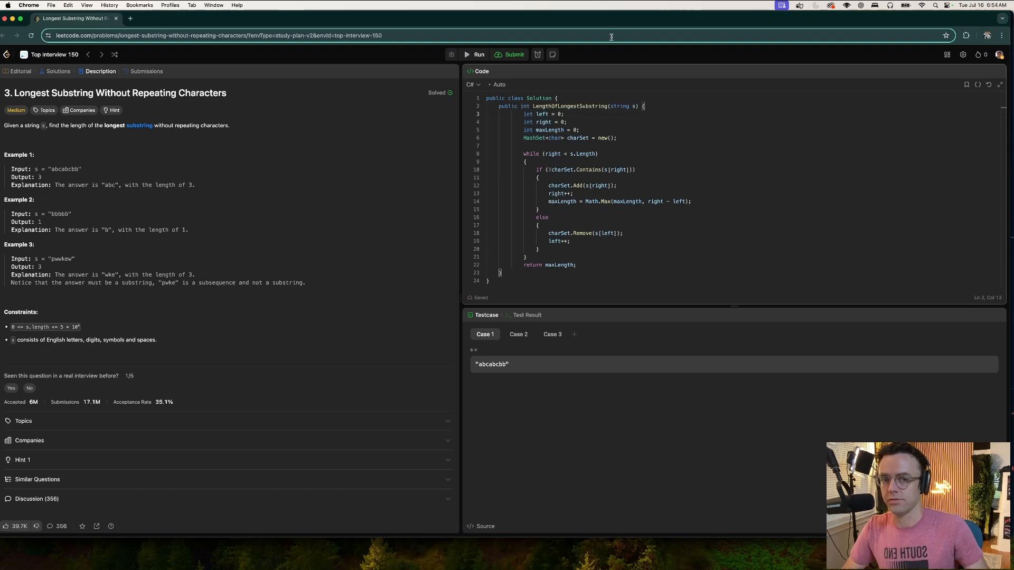
Submit the pasted C# solution for judging on LeetCode
left_click(514, 54)
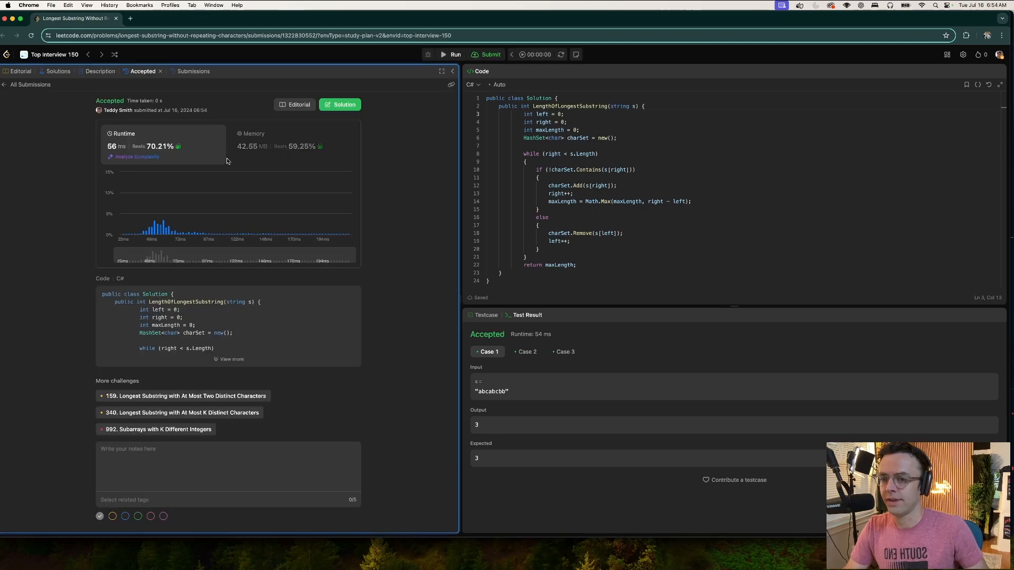
View LeetCode's O(N) time and O(Min(N, M)) space complexity analyses, then dismiss them
left_click(136, 156)
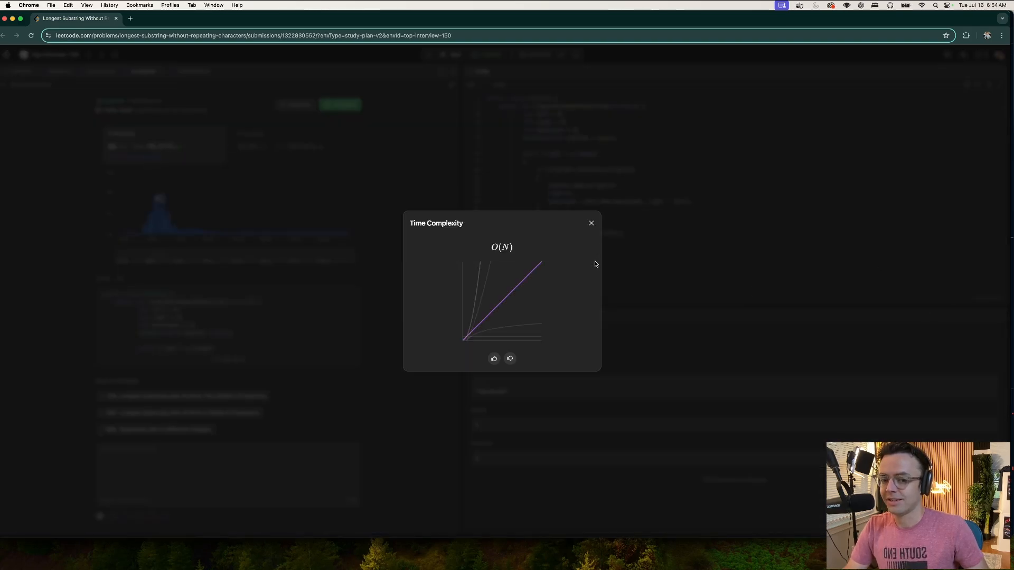
left_click(590, 223)
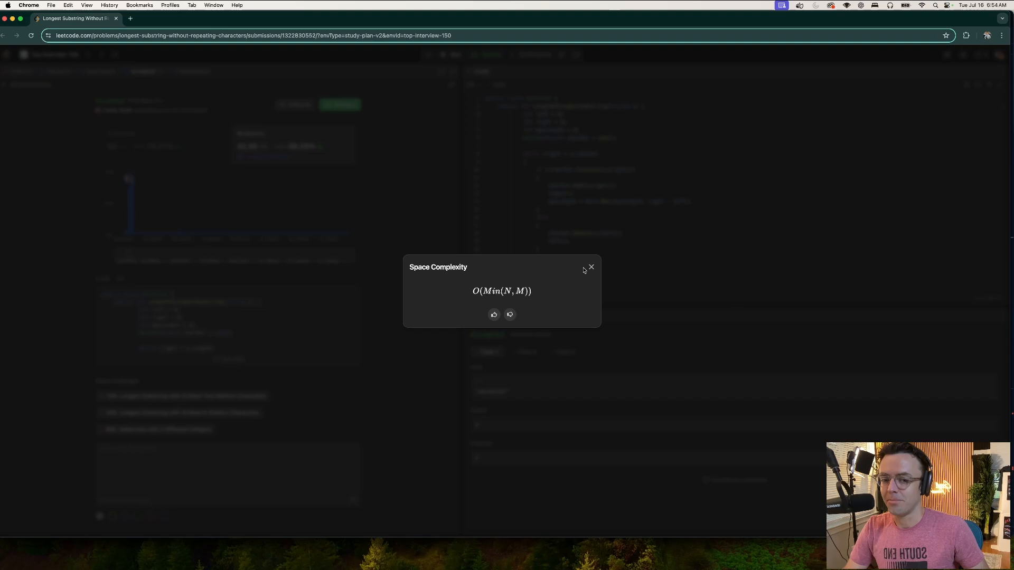
left_click(591, 267)
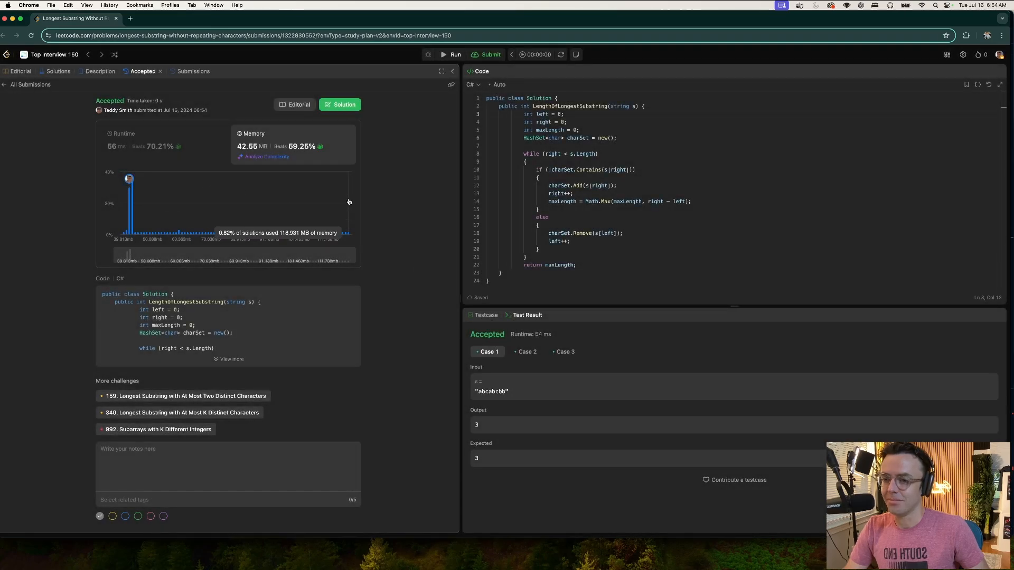